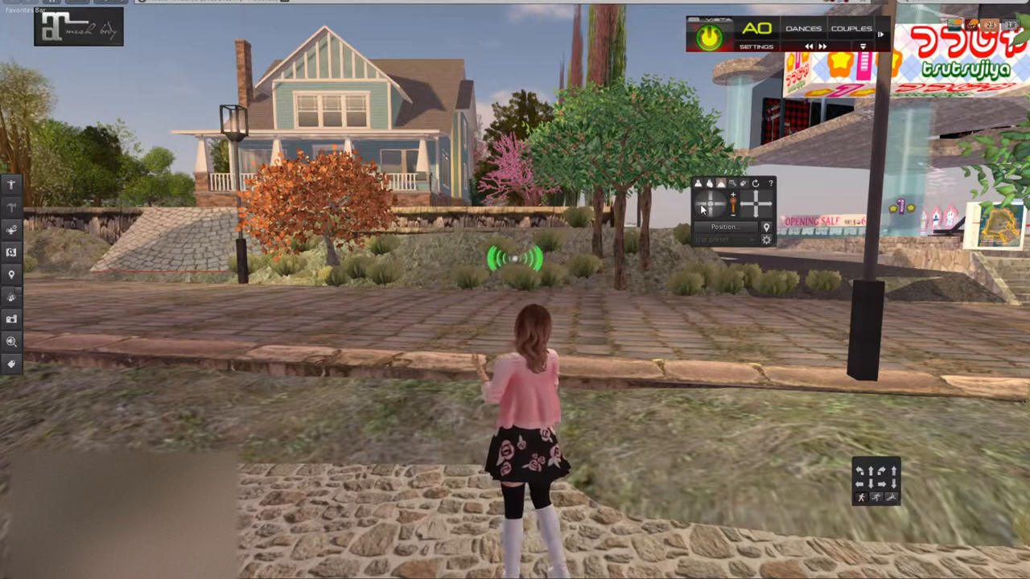
mouse_move(734, 197)
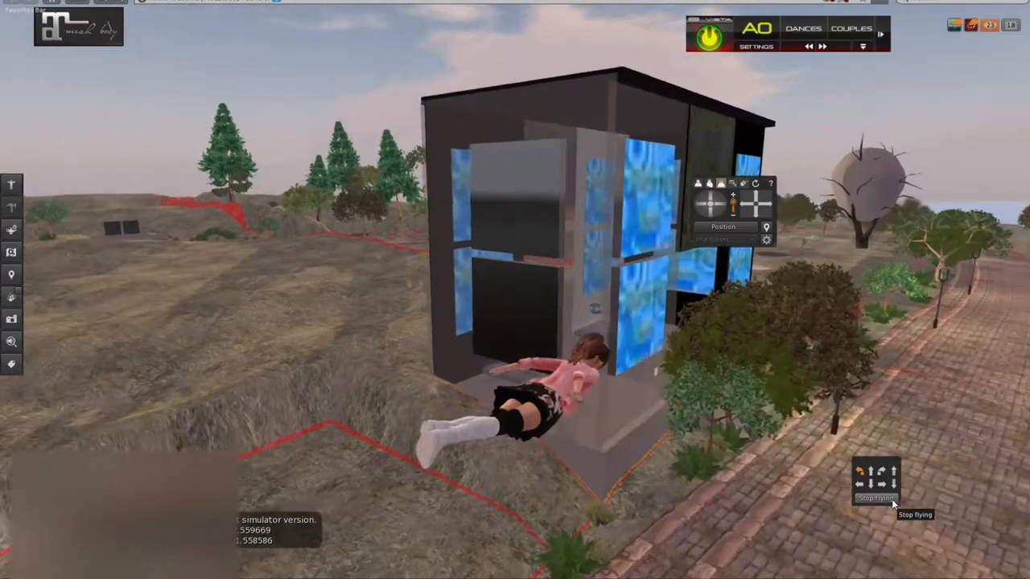
click(875, 497)
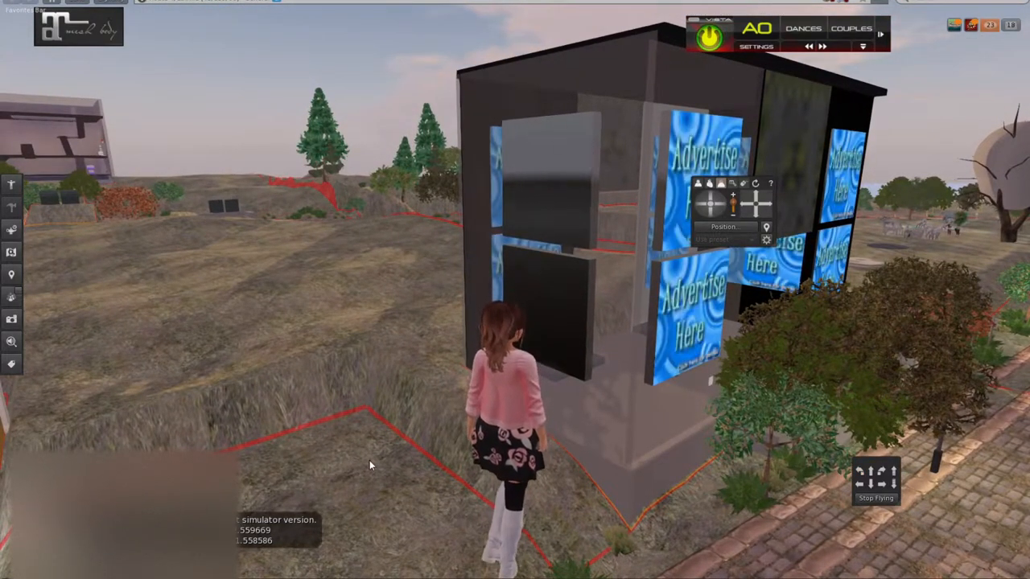
right_click(370, 465)
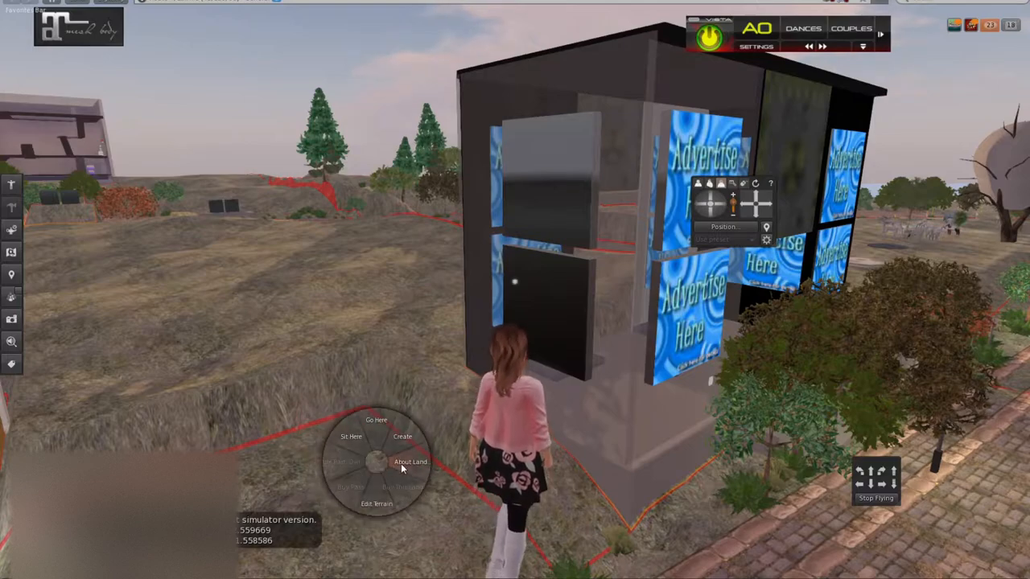
click(410, 462)
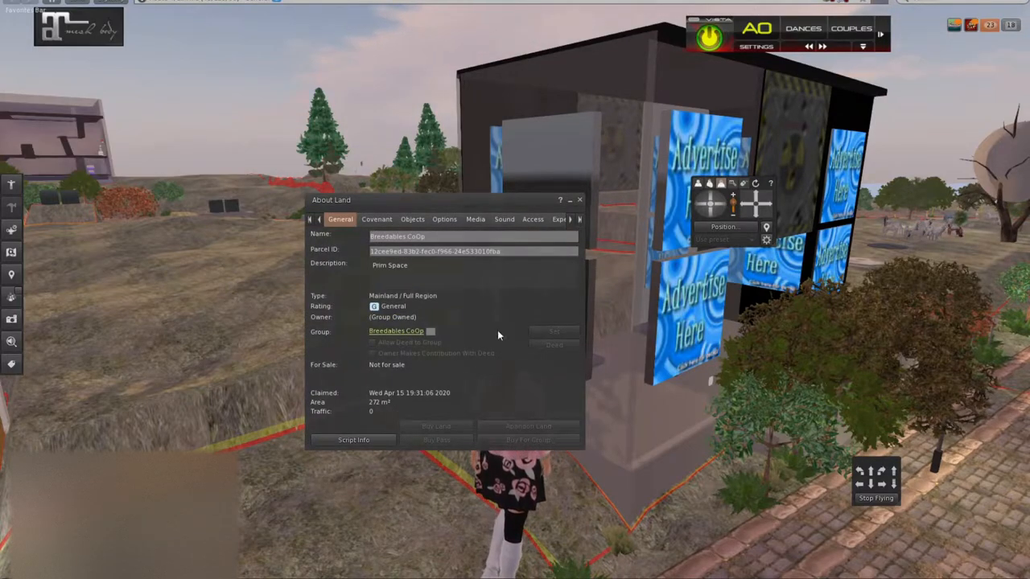
click(579, 199)
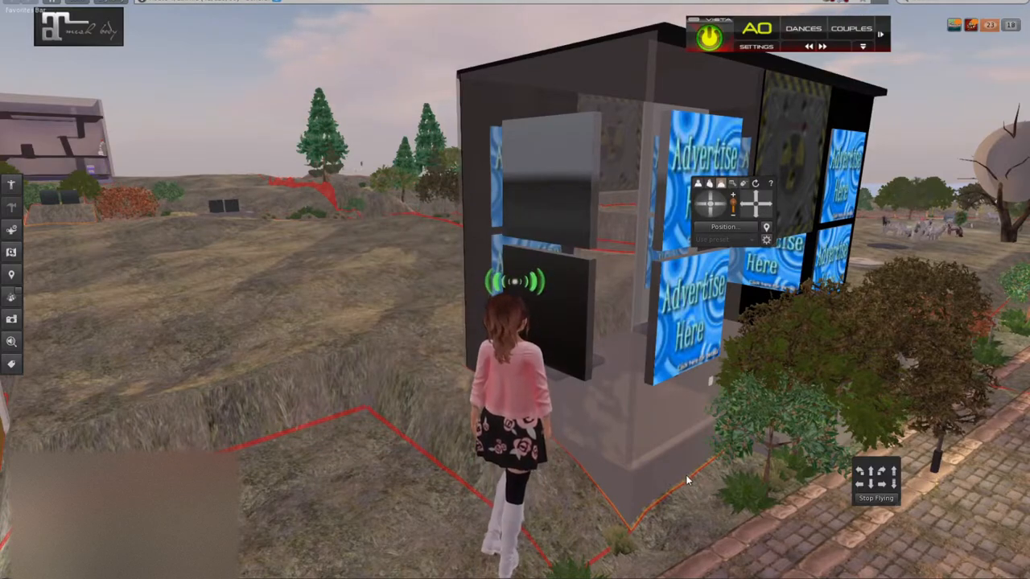
right_click(686, 479)
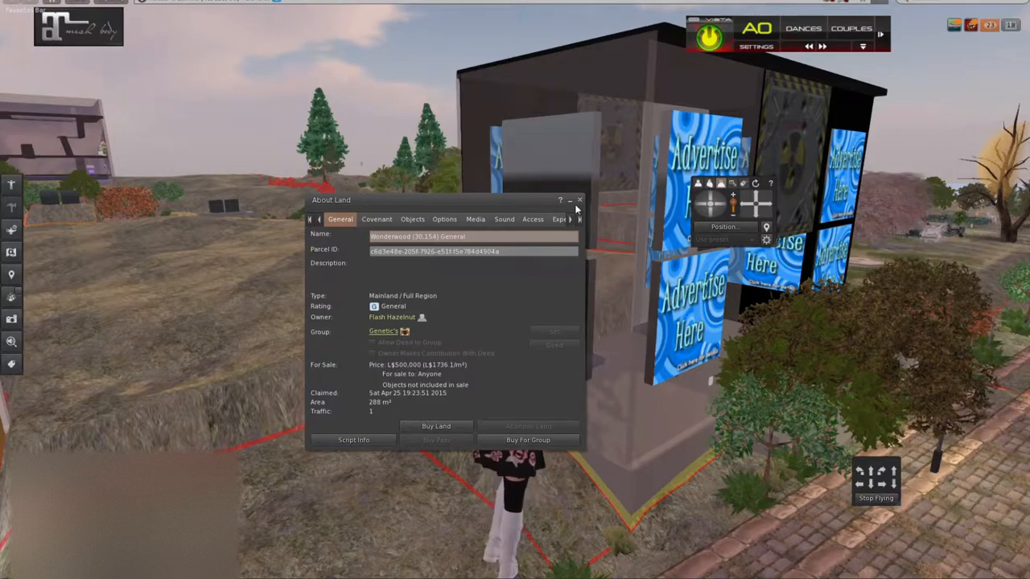
click(579, 200)
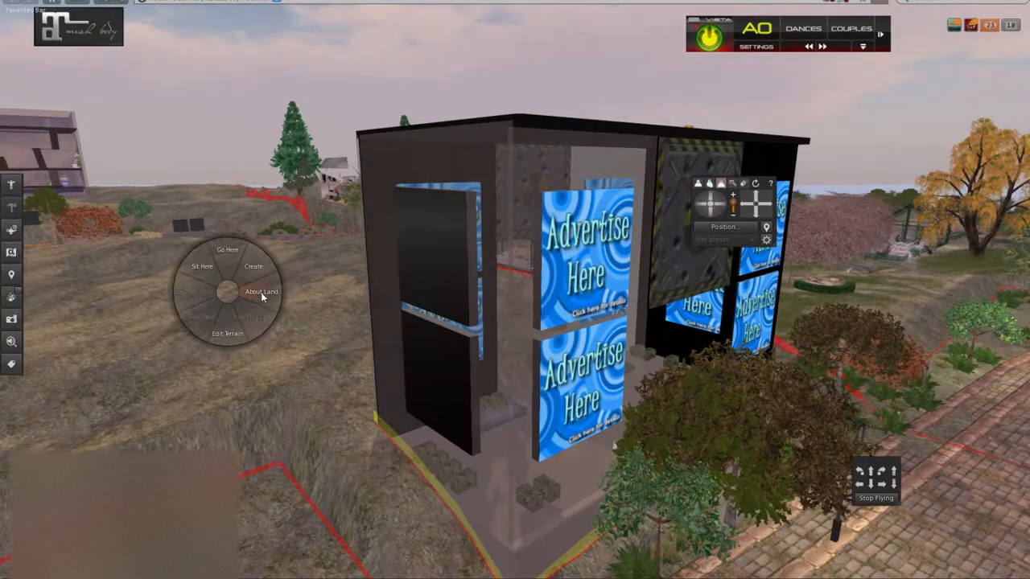
- Check the abandoned parcel's About Land details and dismiss them before flying on
click(260, 291)
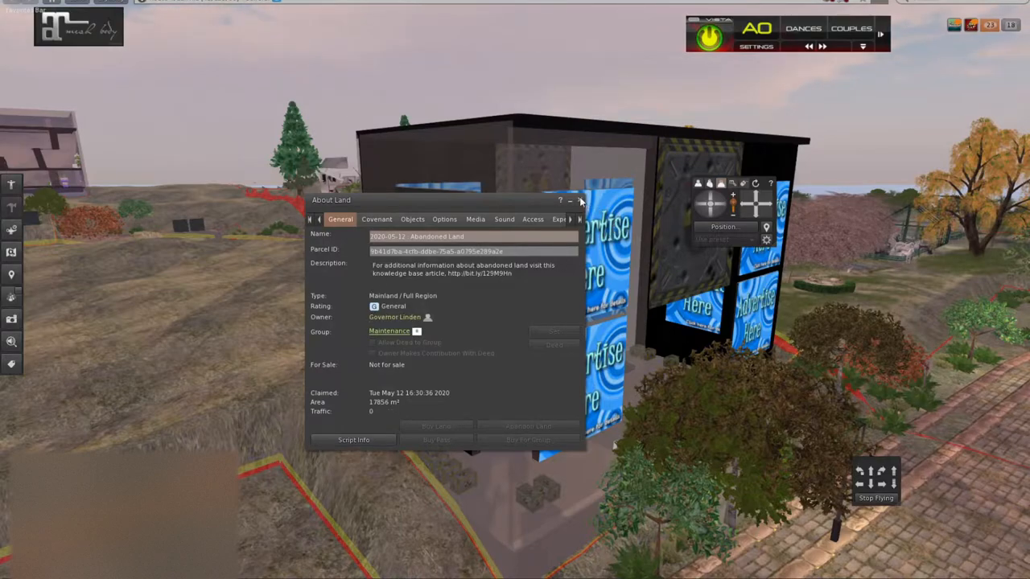
mouse_move(579, 200)
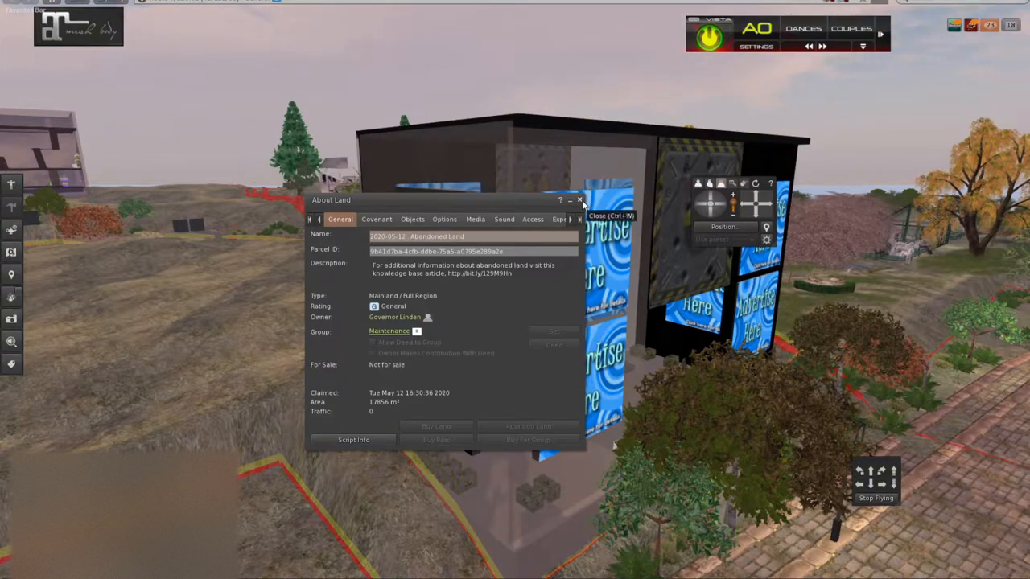
click(579, 200)
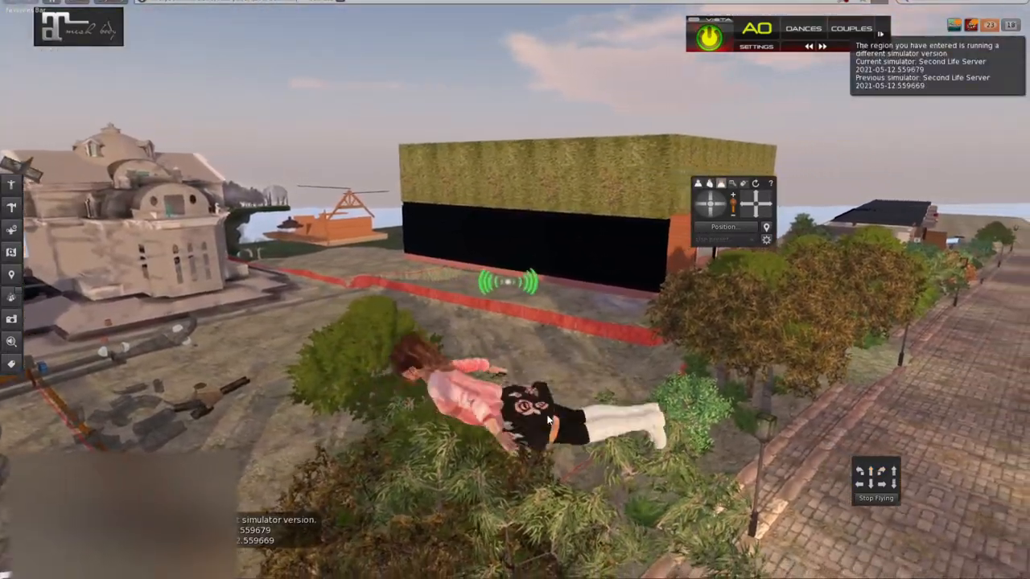
- Check About Land for the dark building's parcel — group-owned, not for sale — then dismiss it
right_click(448, 337)
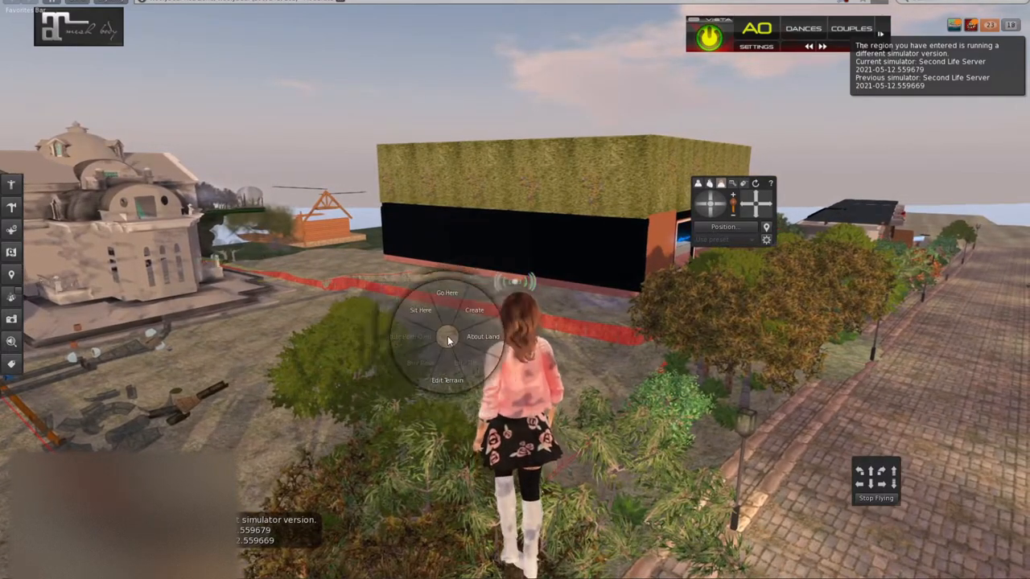
click(483, 336)
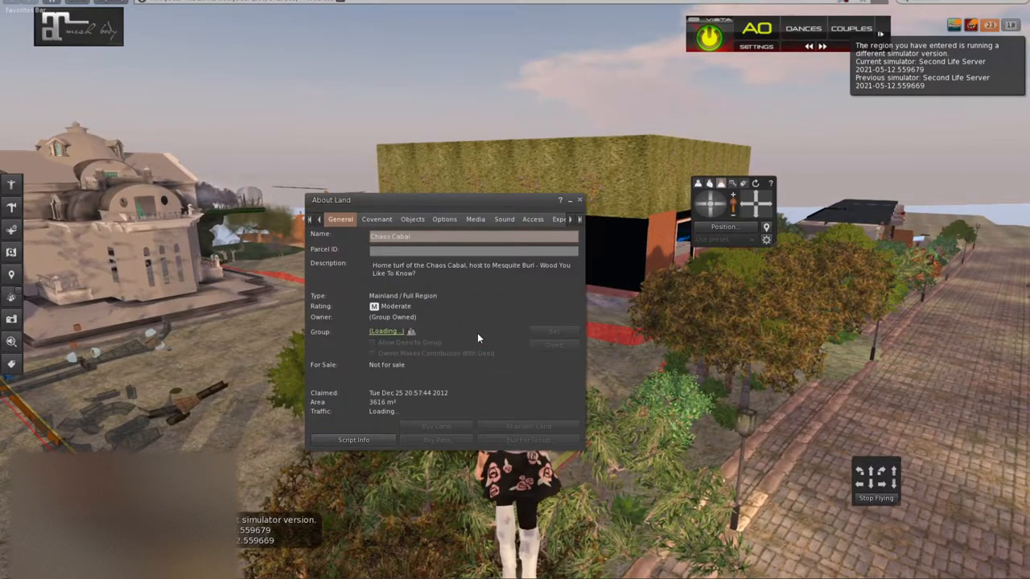
click(579, 199)
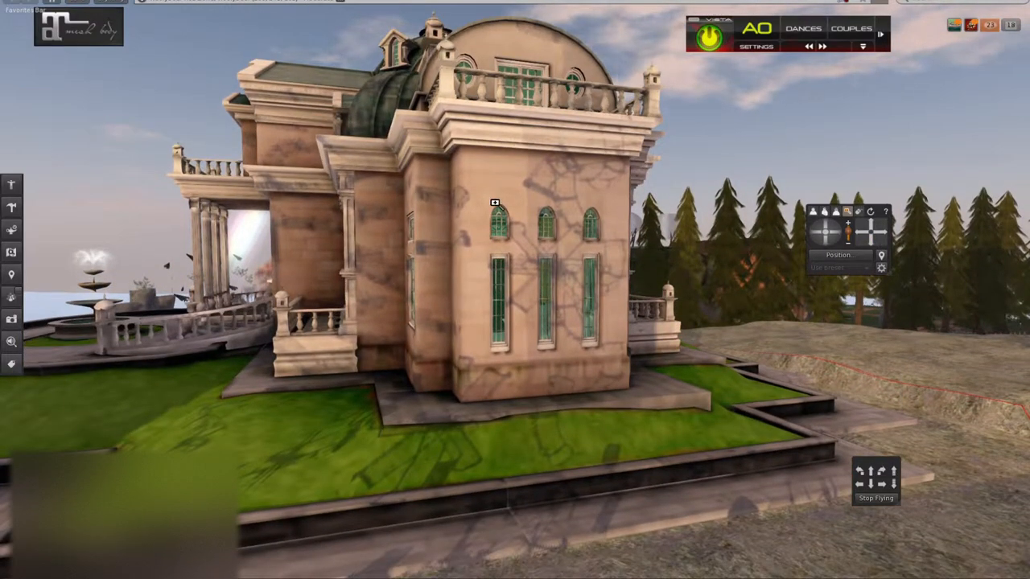
- Inspect the stone mansion's object details and bring up its creator's full profile
right_click(495, 203)
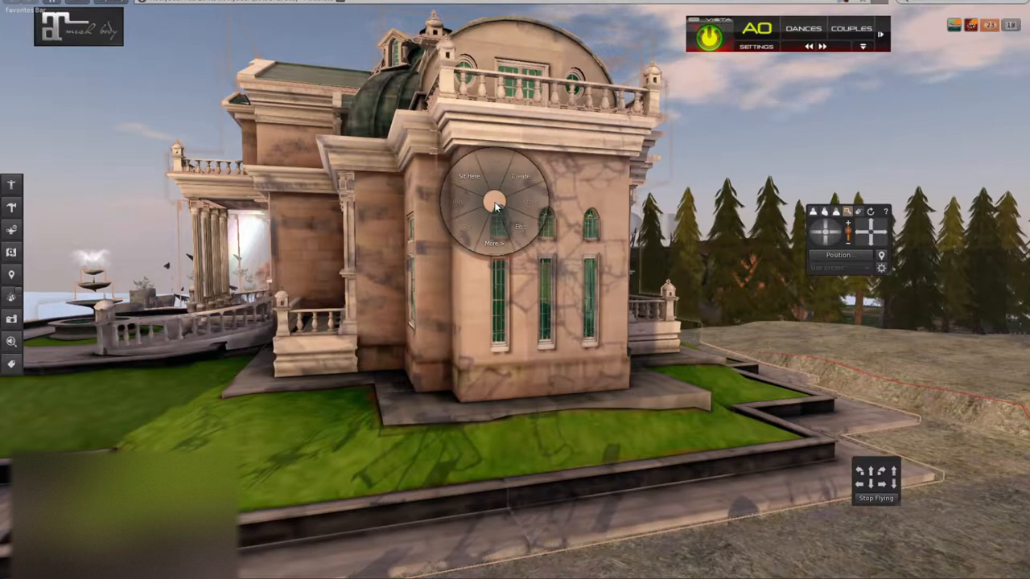
click(521, 225)
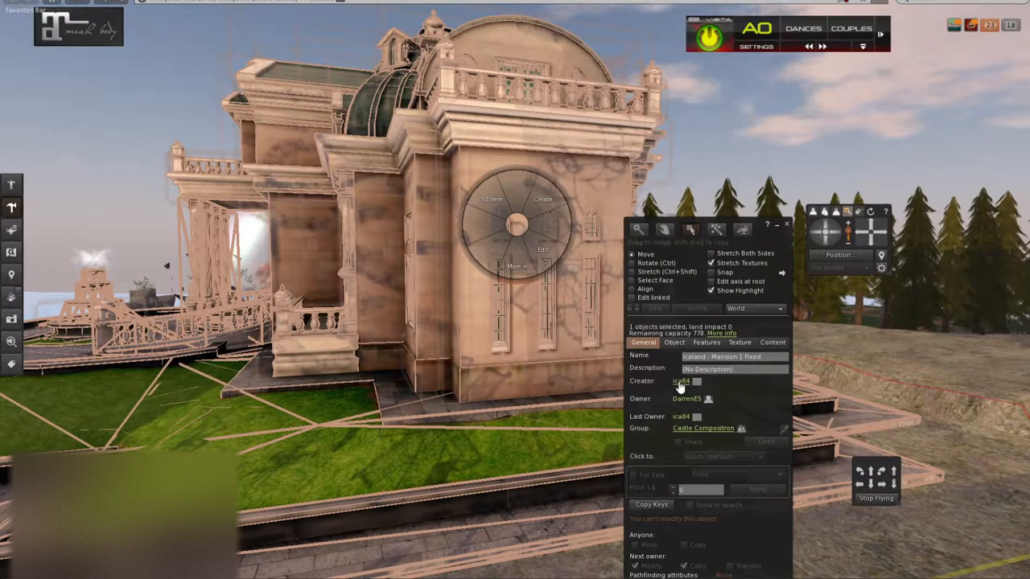
click(680, 380)
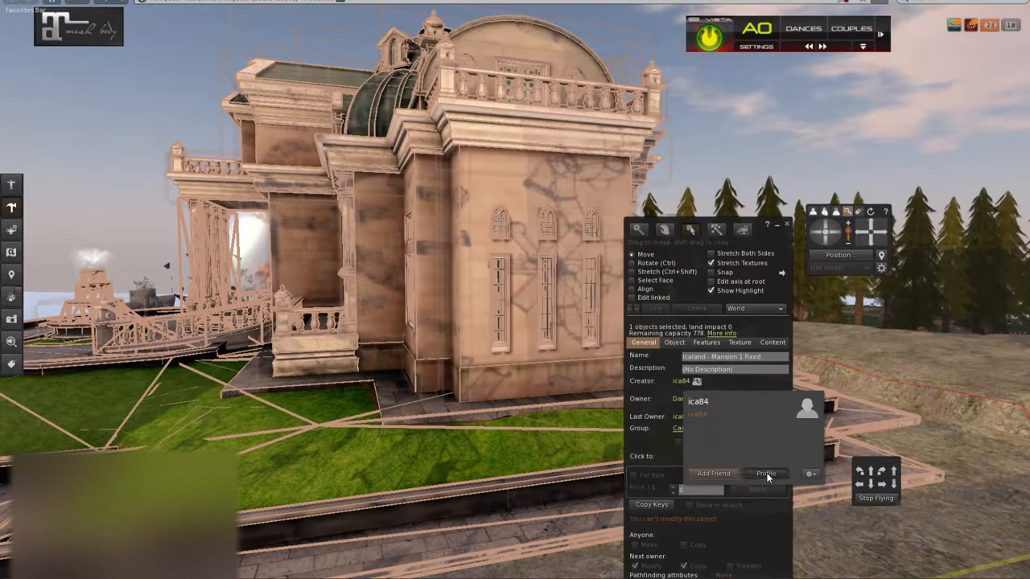
click(766, 473)
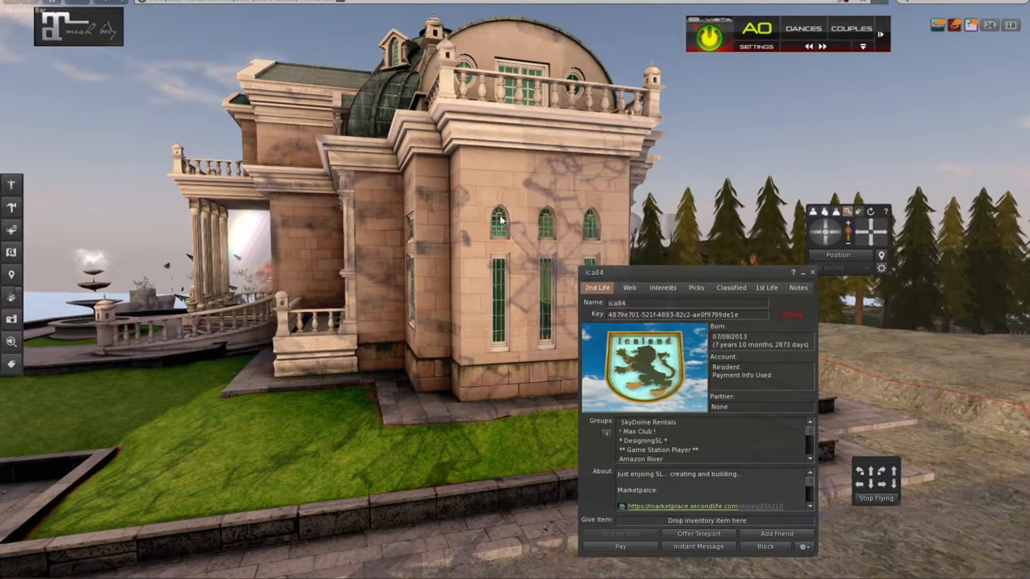
right_click(499, 217)
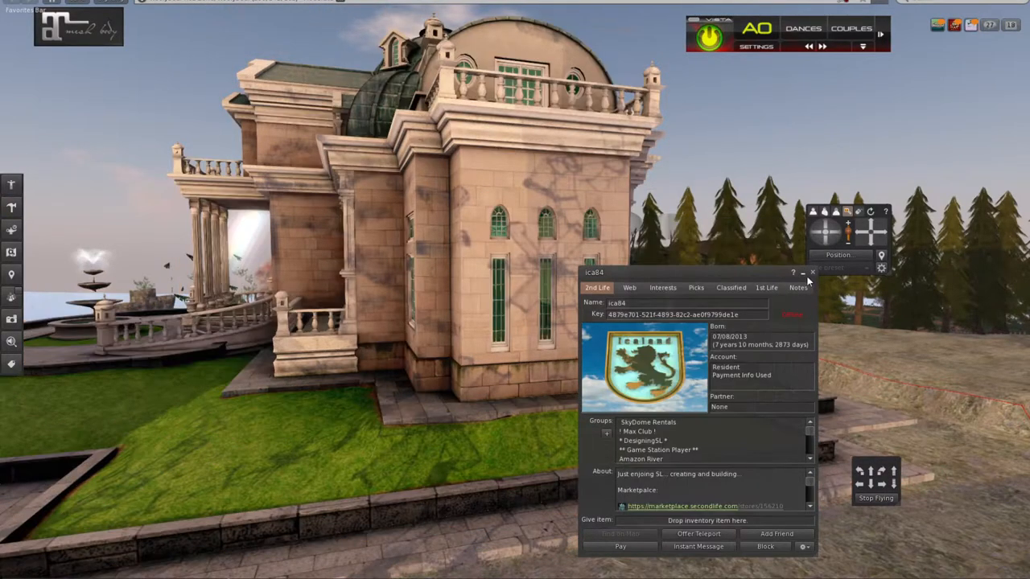
click(813, 274)
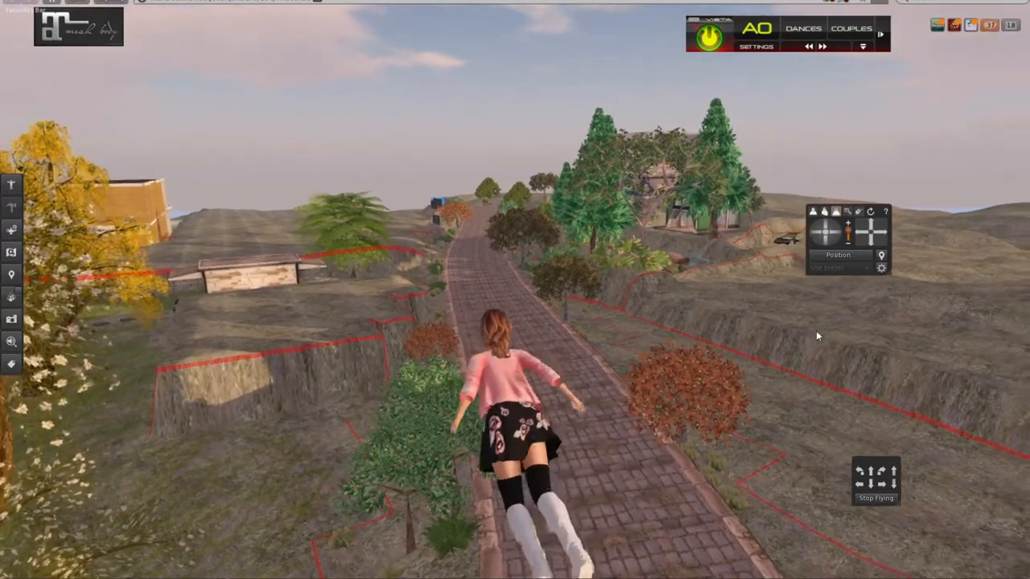
- Check About Land for the parcel by the glowing towers — group-owned, not for sale — then dismiss it
right_click(833, 336)
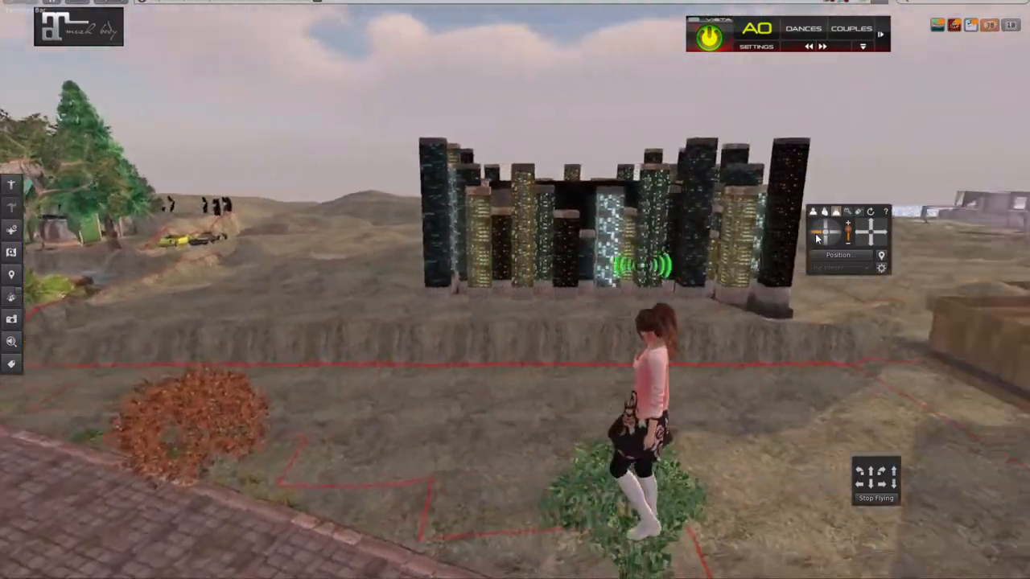
right_click(466, 411)
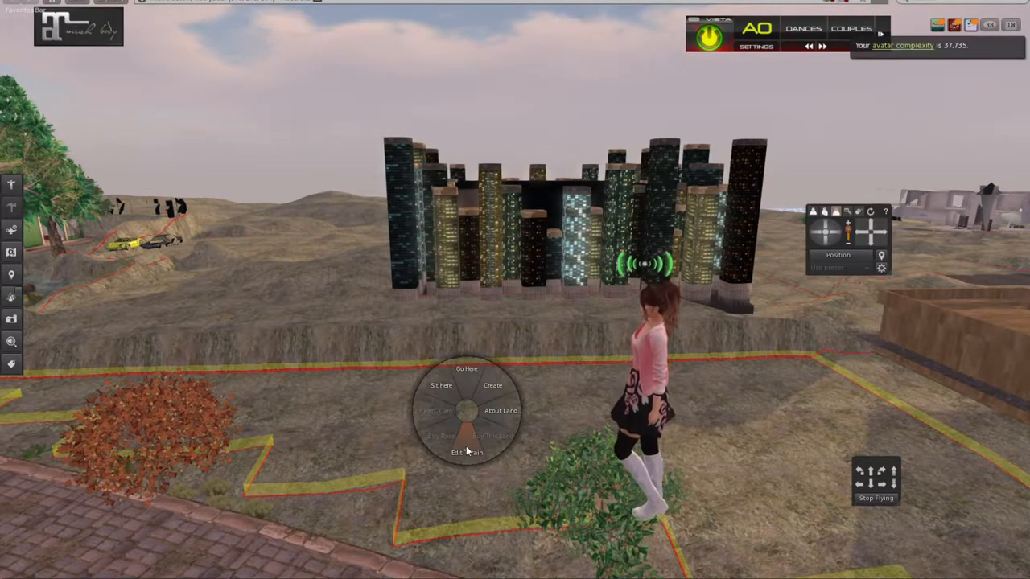
click(502, 410)
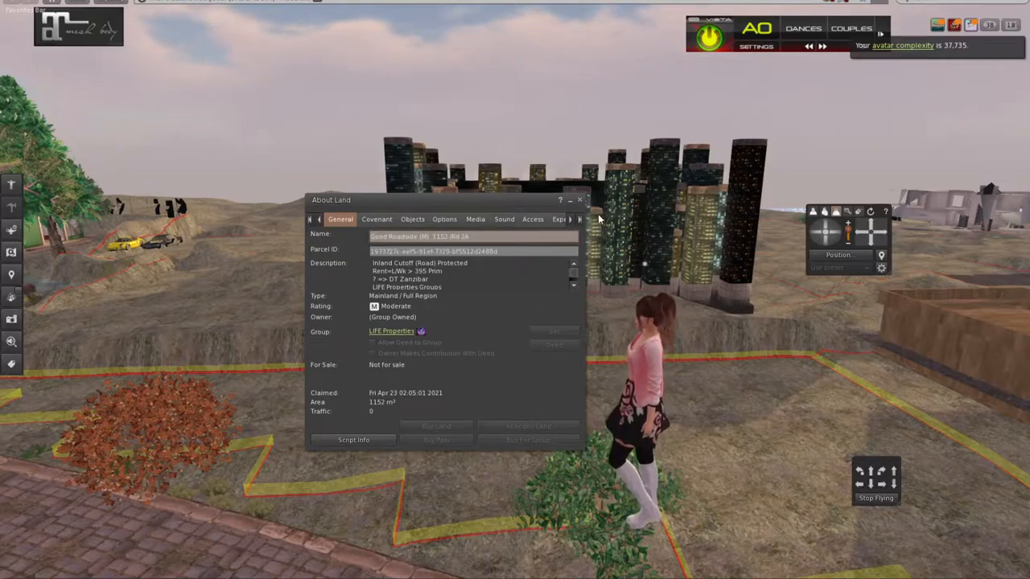
click(579, 200)
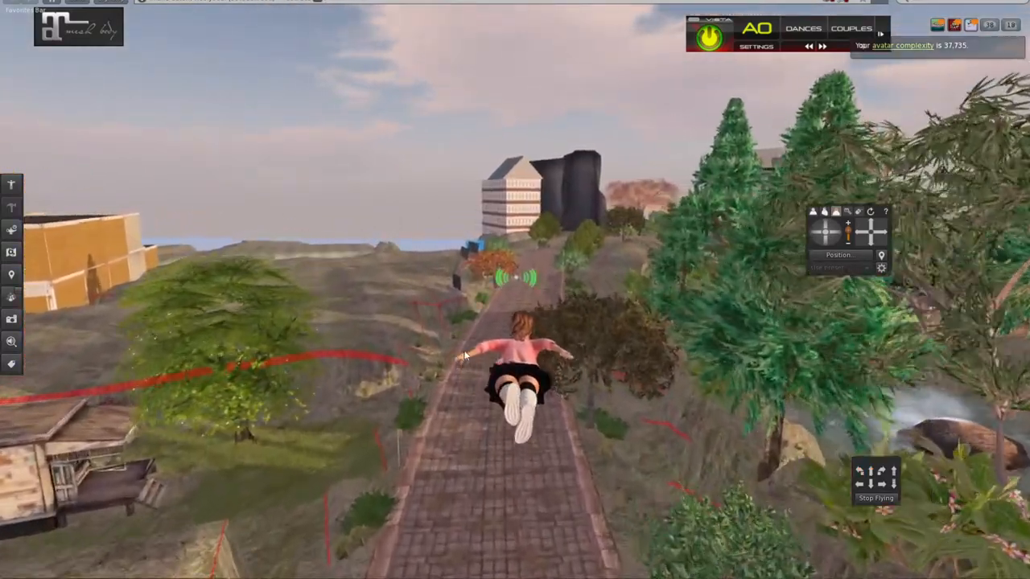
- Show About Land for the ground by the brick path, revealing abandoned, not-for-sale mainland
right_click(357, 274)
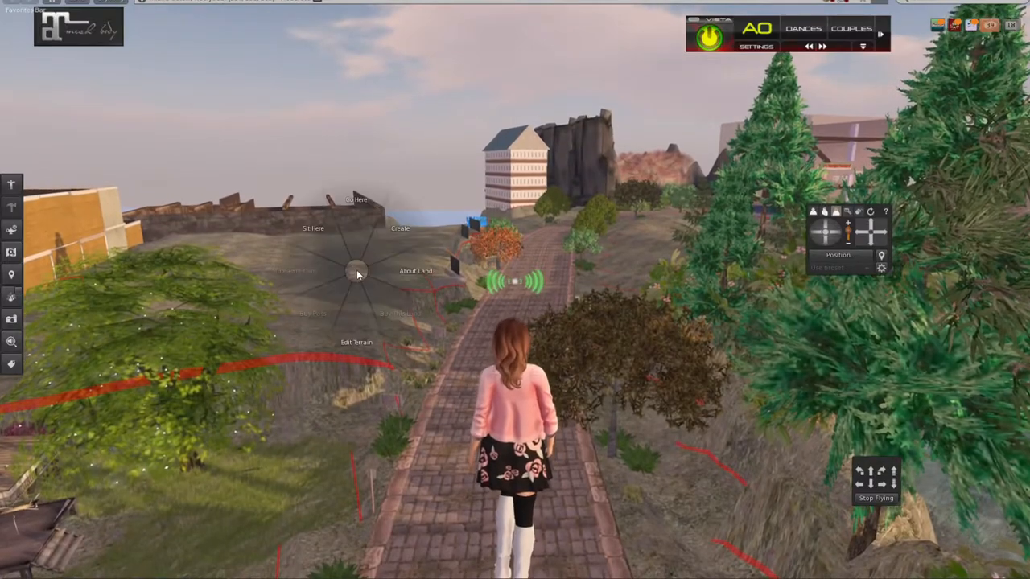
click(415, 271)
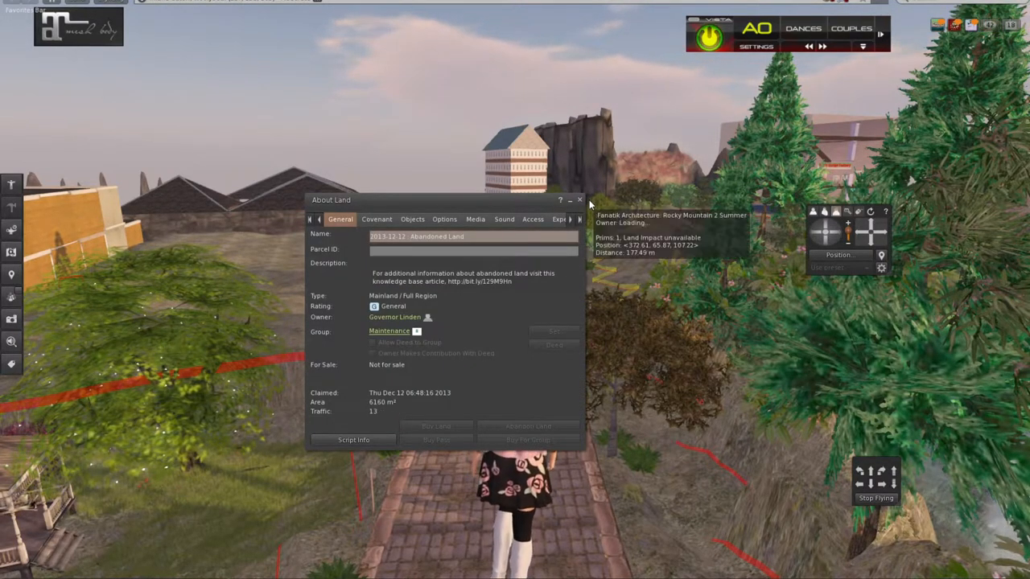
drag(331, 199, 331, 204)
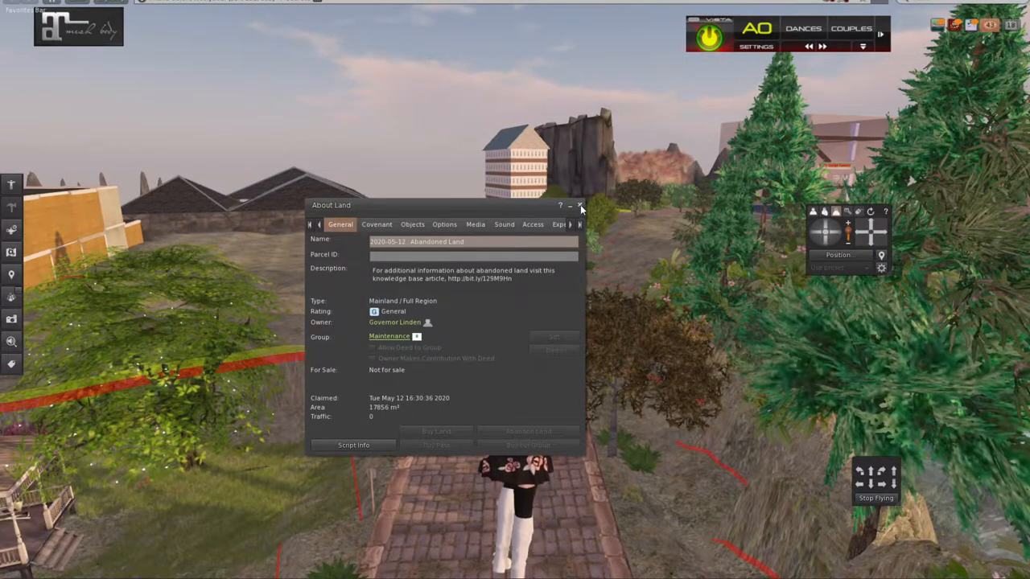
- Keep the About Land floater showing while heading to the Maze Square building's parcel
click(579, 206)
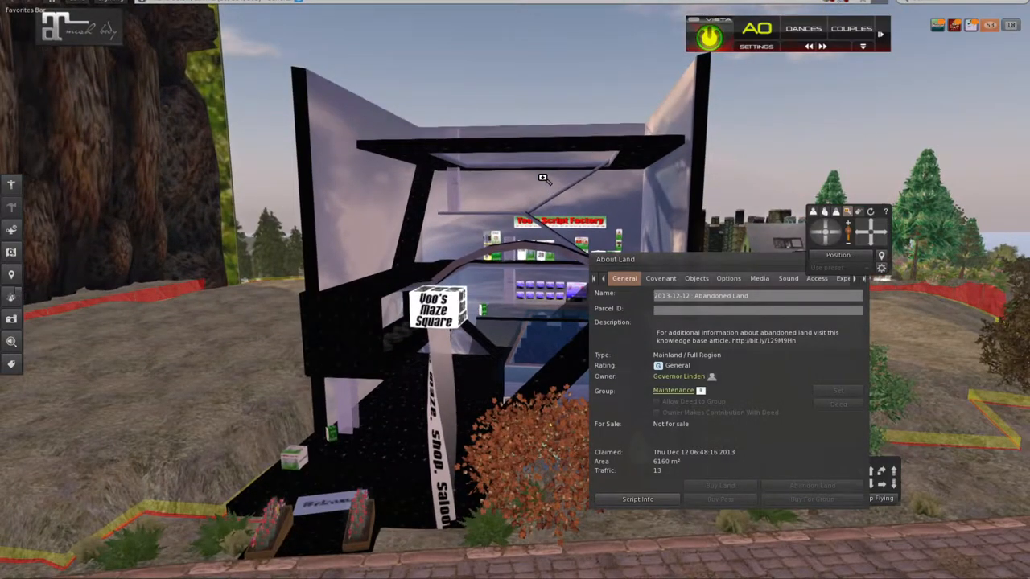
mouse_move(204, 170)
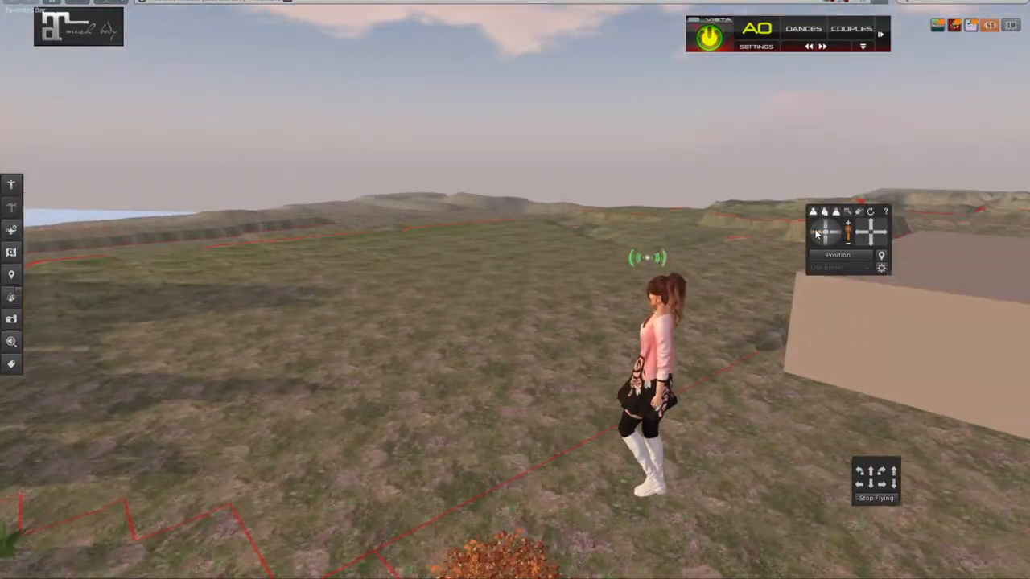
- Show About Land for the abandoned grassland parcel, then for the neighbouring resident-owned parcel
right_click(420, 370)
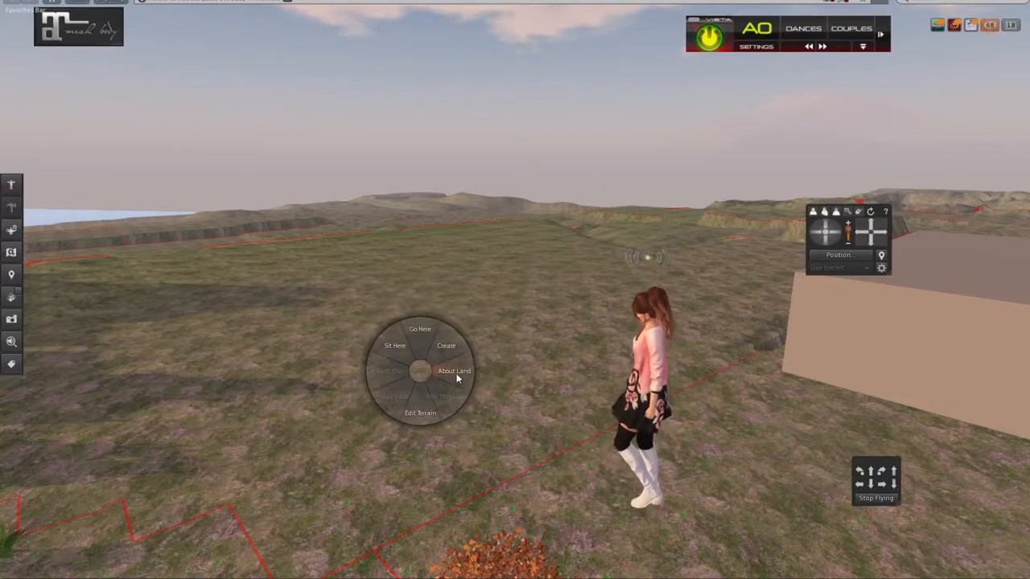
click(453, 370)
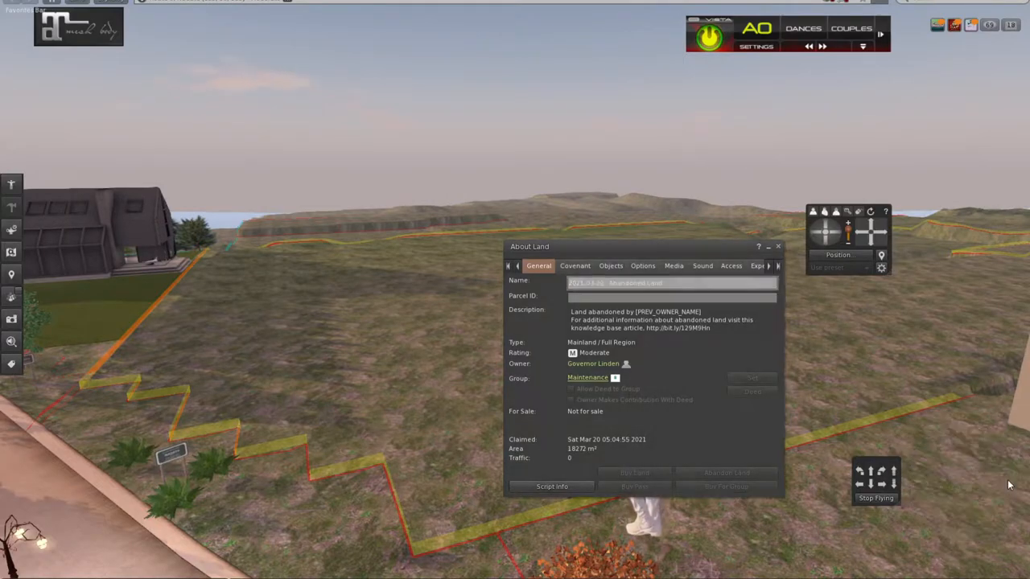
mouse_move(814, 233)
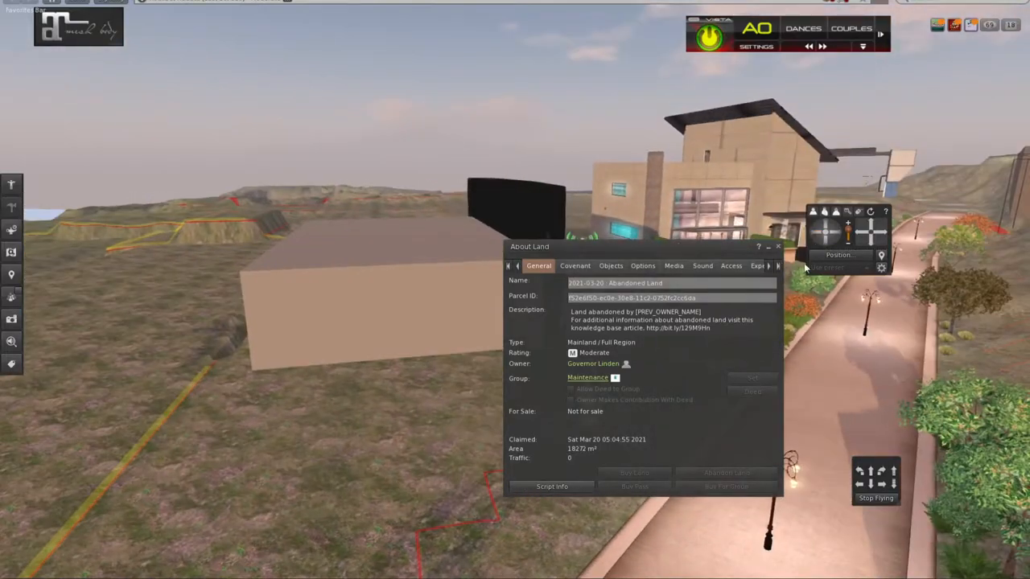
right_click(368, 419)
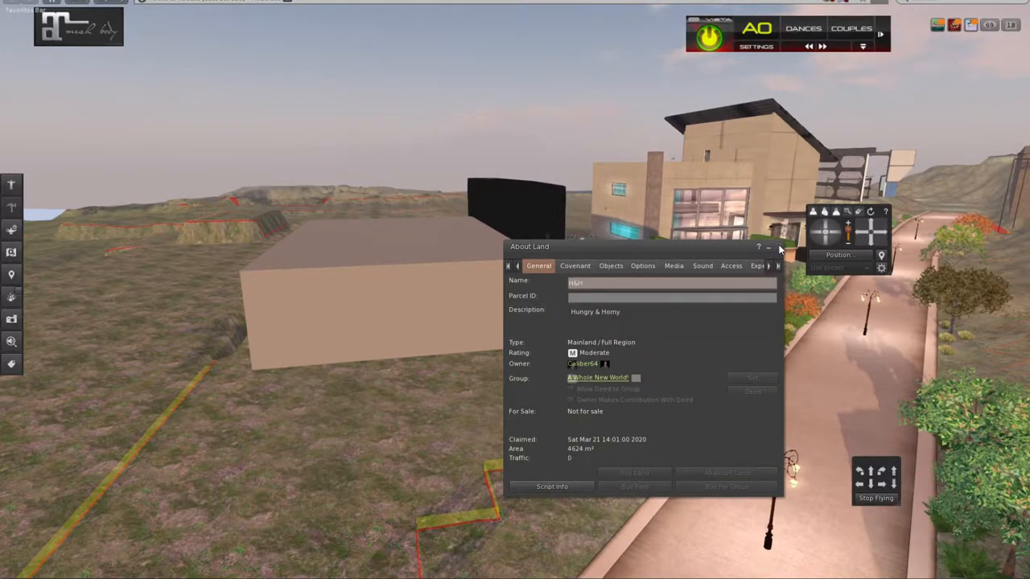
click(767, 248)
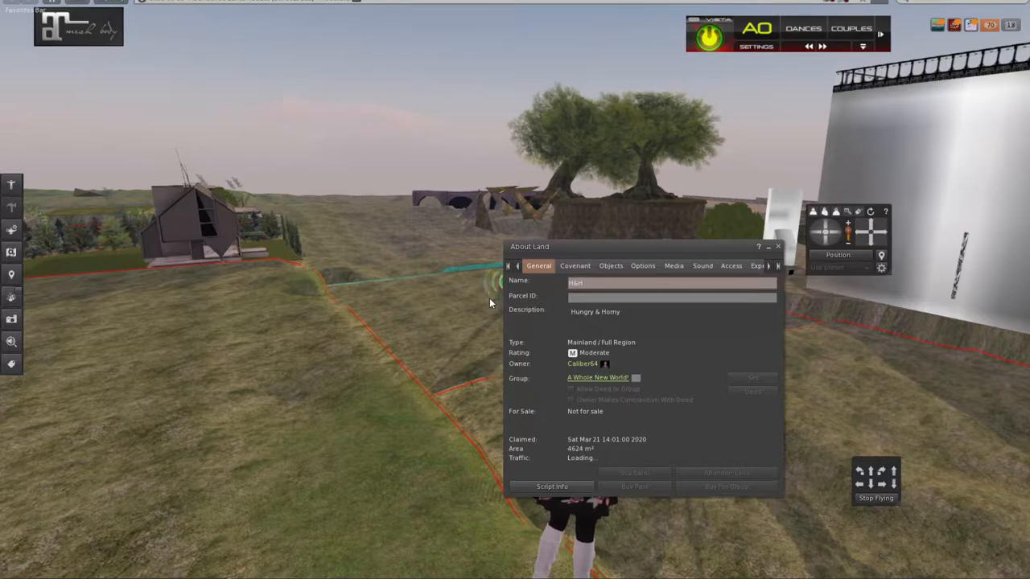
mouse_move(821, 392)
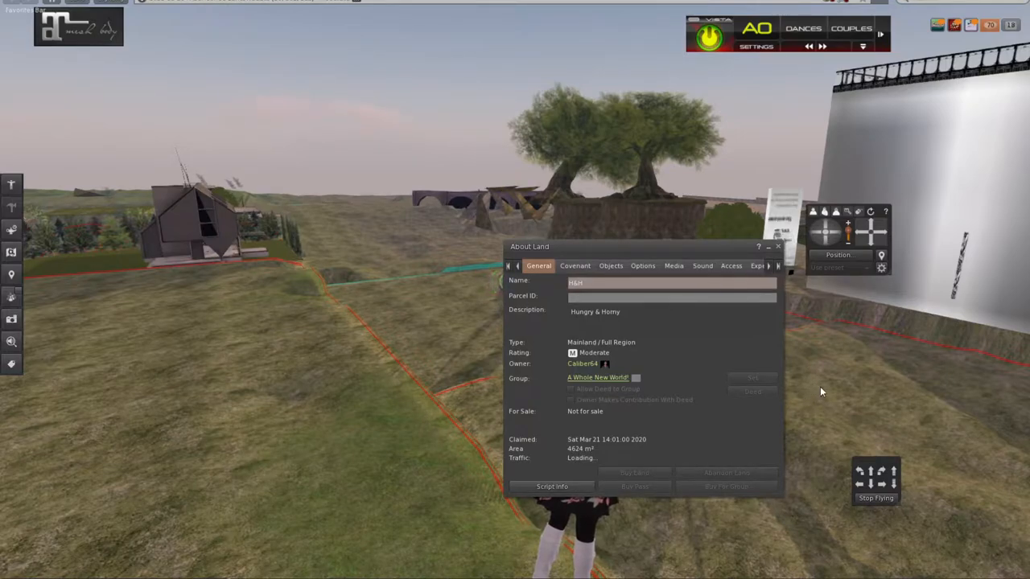
- Refresh About Land for the current abandoned parcel and dismiss it
right_click(820, 387)
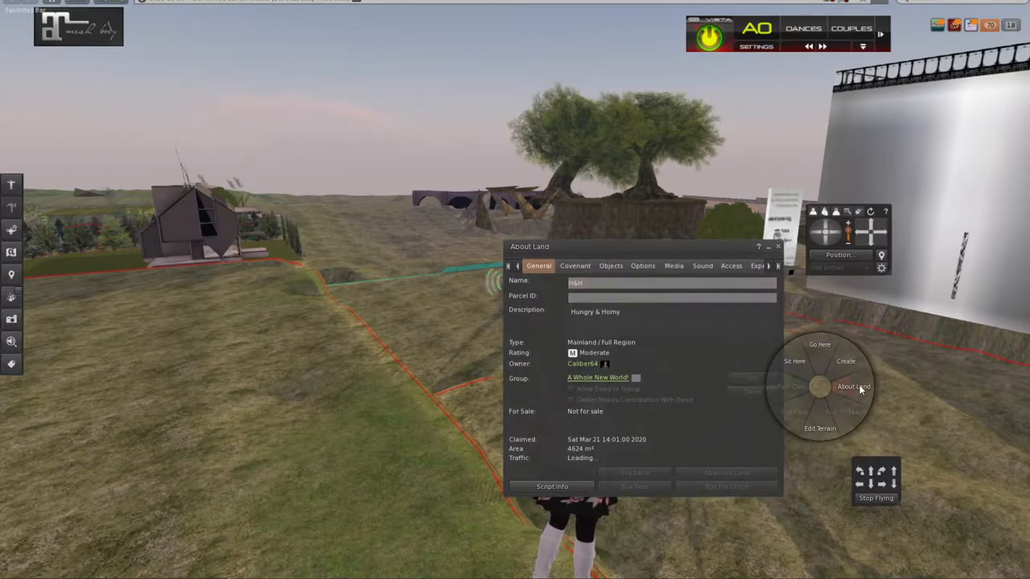
click(853, 387)
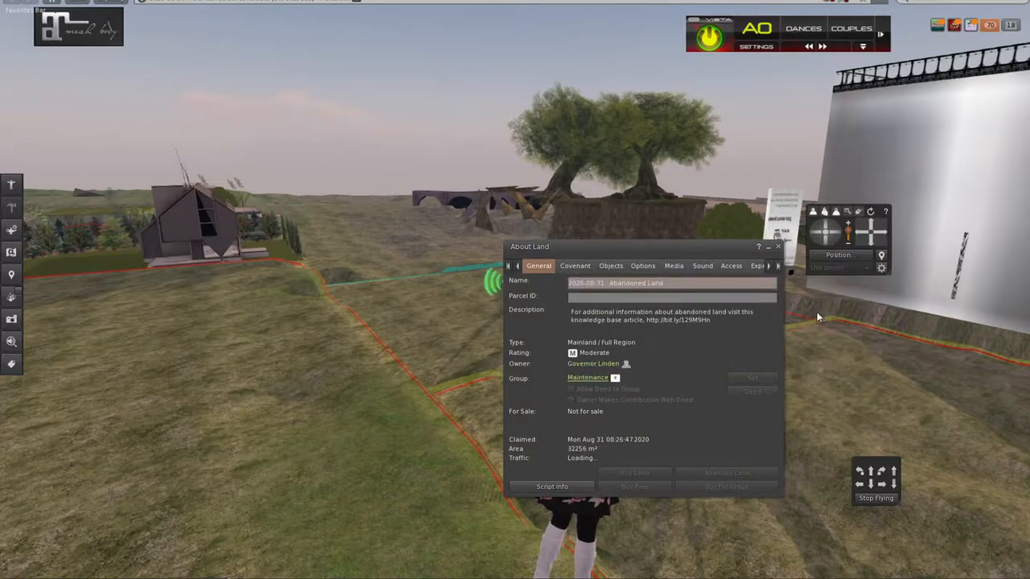
click(776, 246)
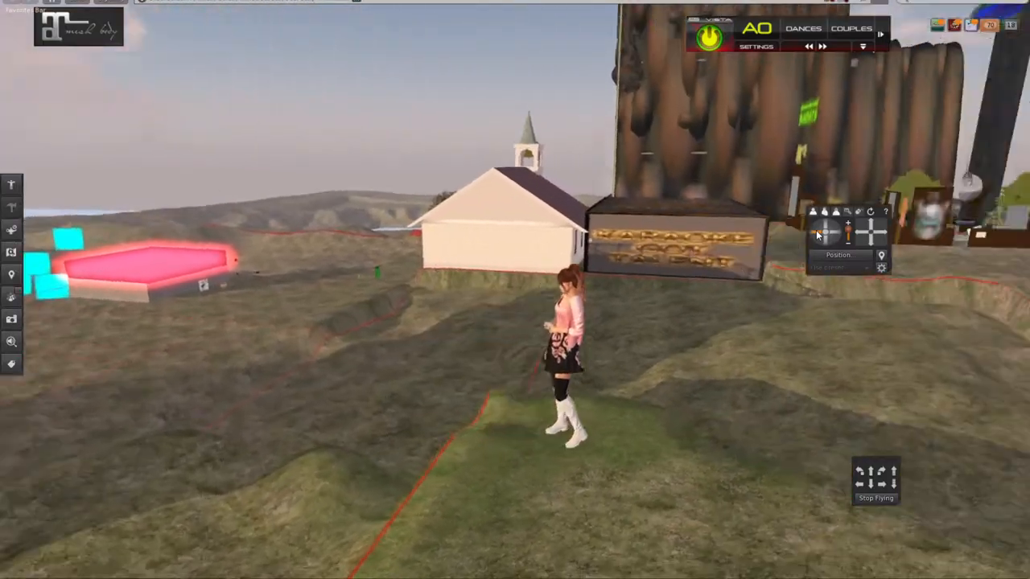
- Show About Land for the resident-owned, not-for-sale parcel beside the chapel
right_click(444, 363)
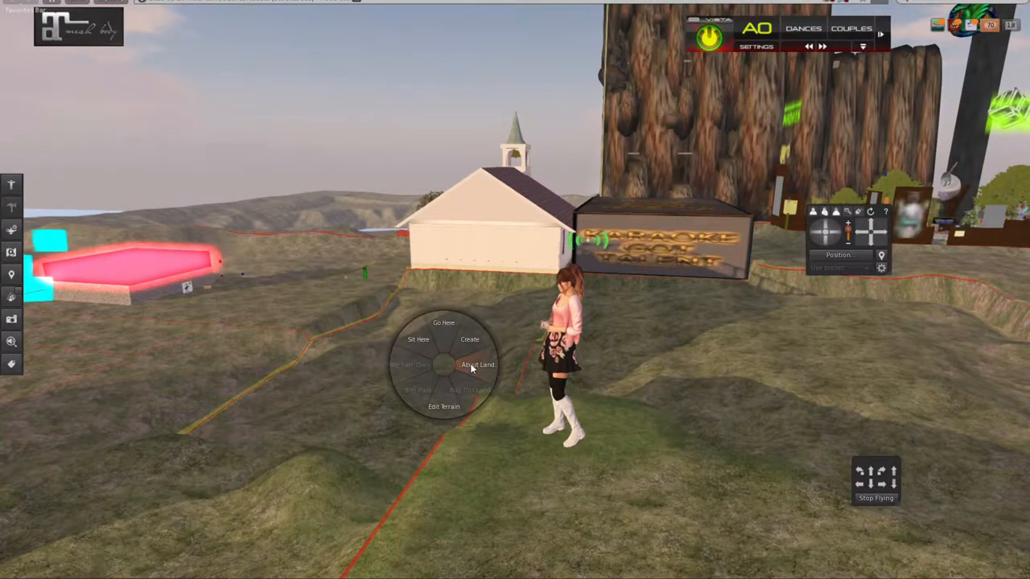
click(478, 364)
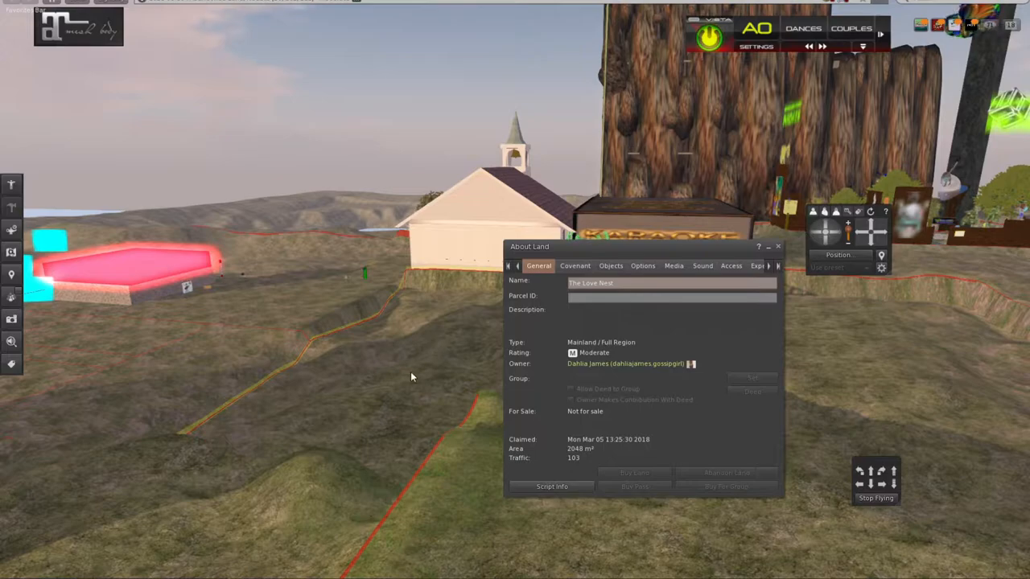
right_click(411, 376)
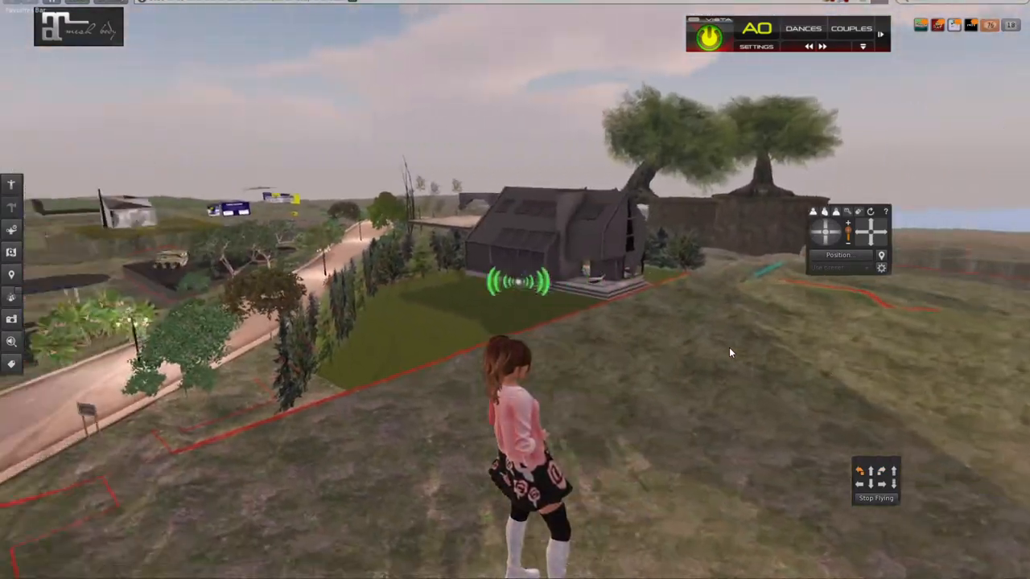
- Check About Land for the hilltop parcel near the dark house — abandoned, not for sale — then dismiss it
right_click(716, 385)
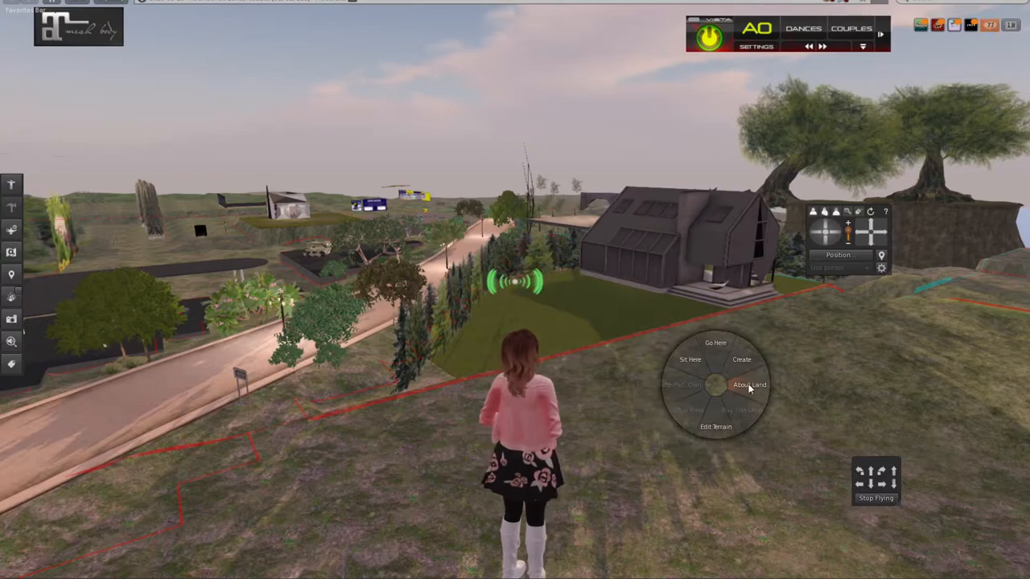
click(750, 385)
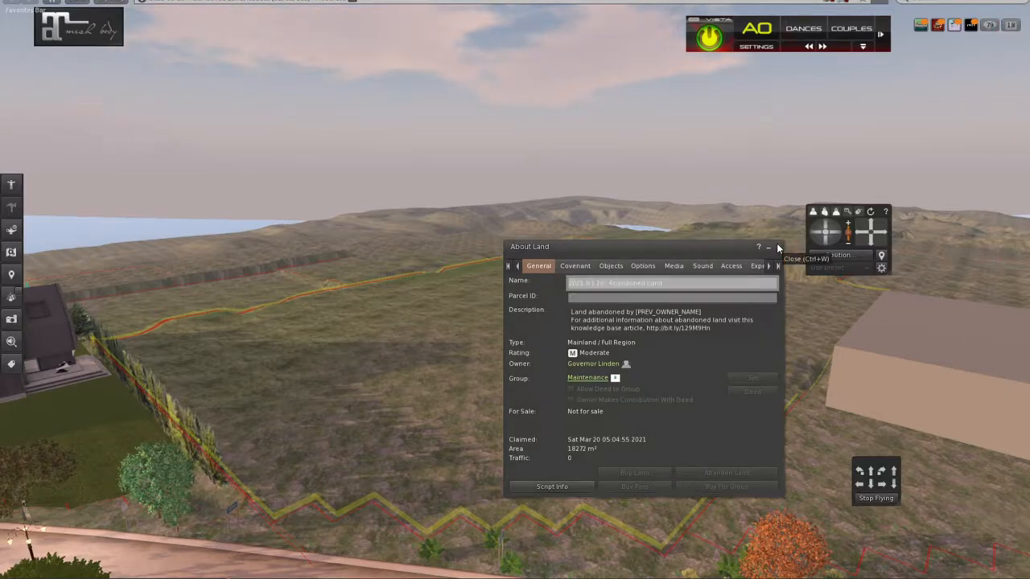
click(769, 247)
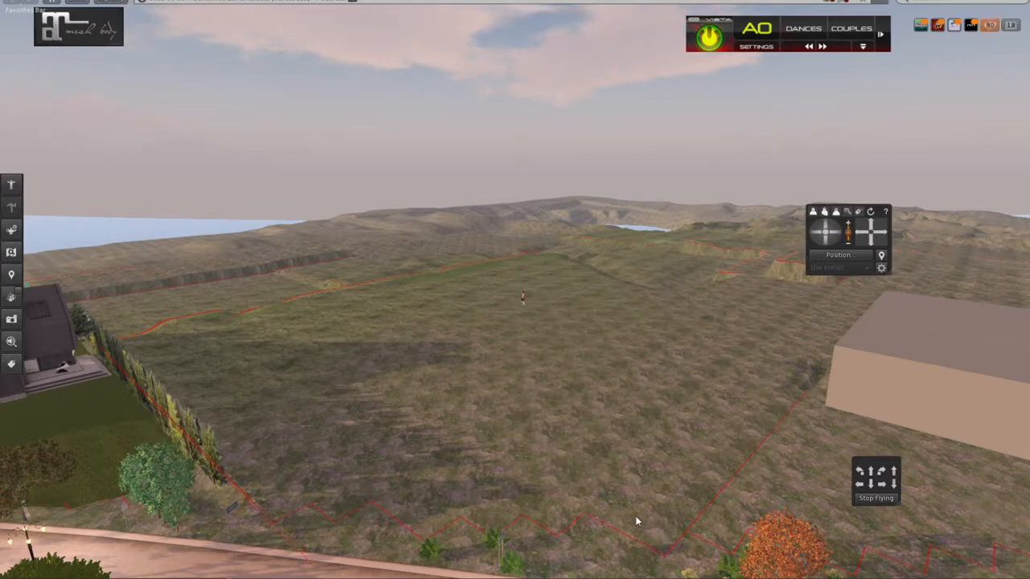
mouse_move(293, 383)
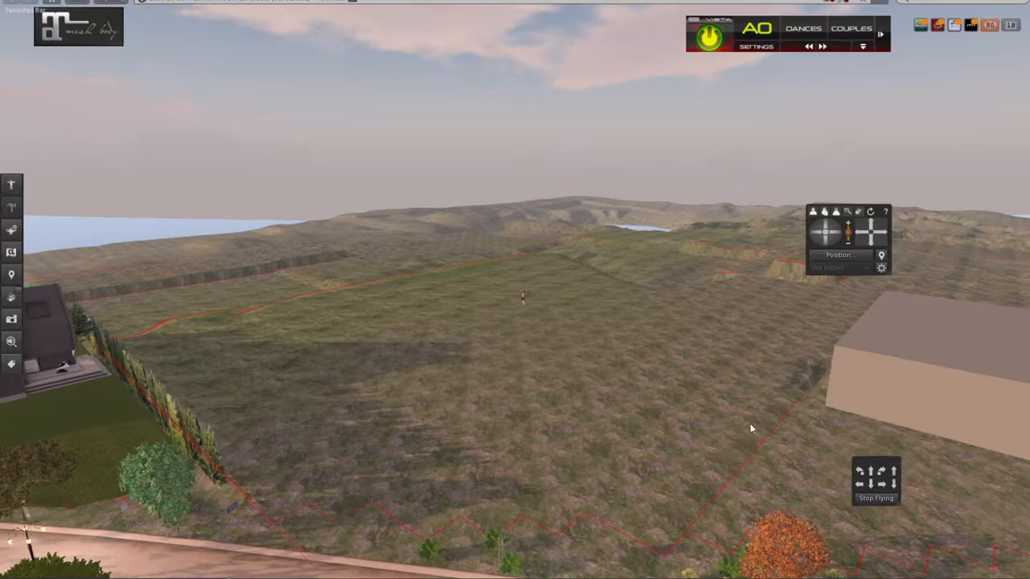
mouse_move(520, 359)
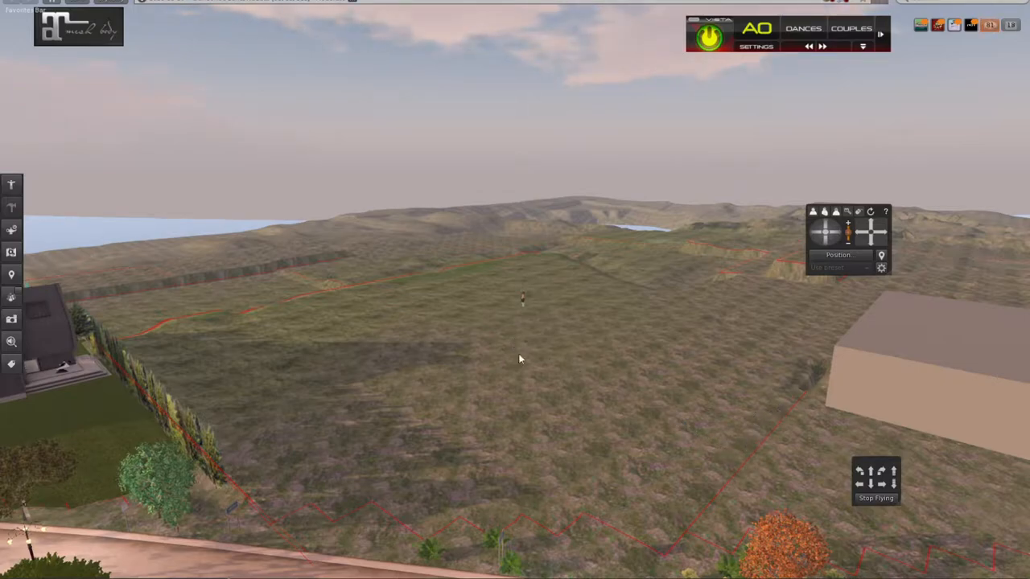
mouse_move(436, 344)
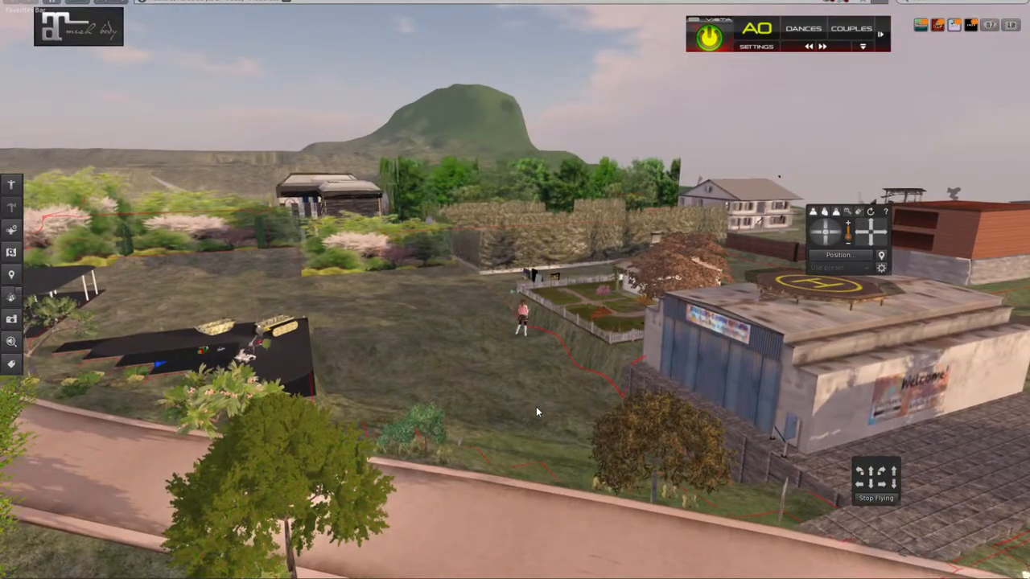
- Show About Land for the parcel near the rooftop-helipad building
right_click(424, 361)
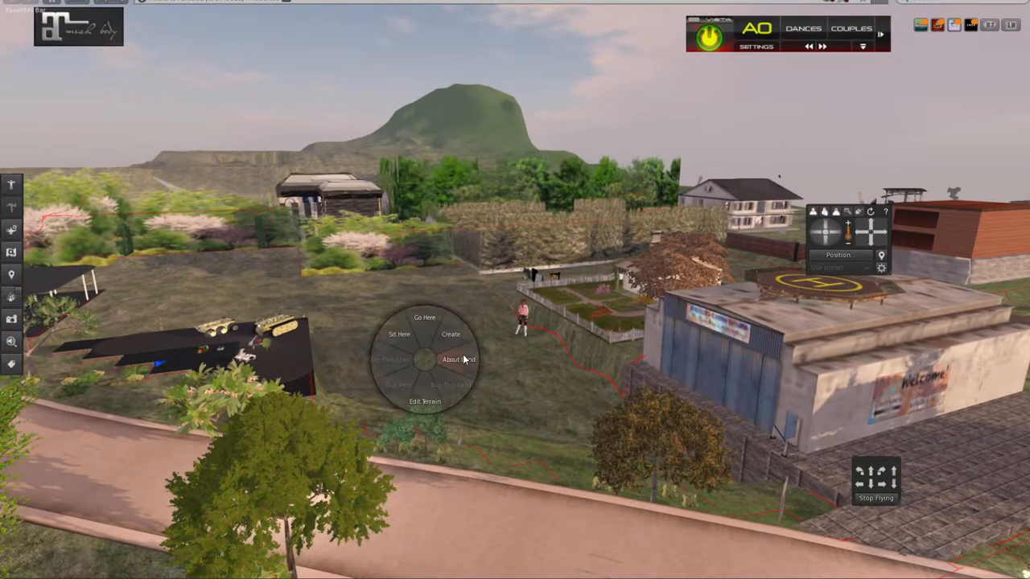
click(457, 359)
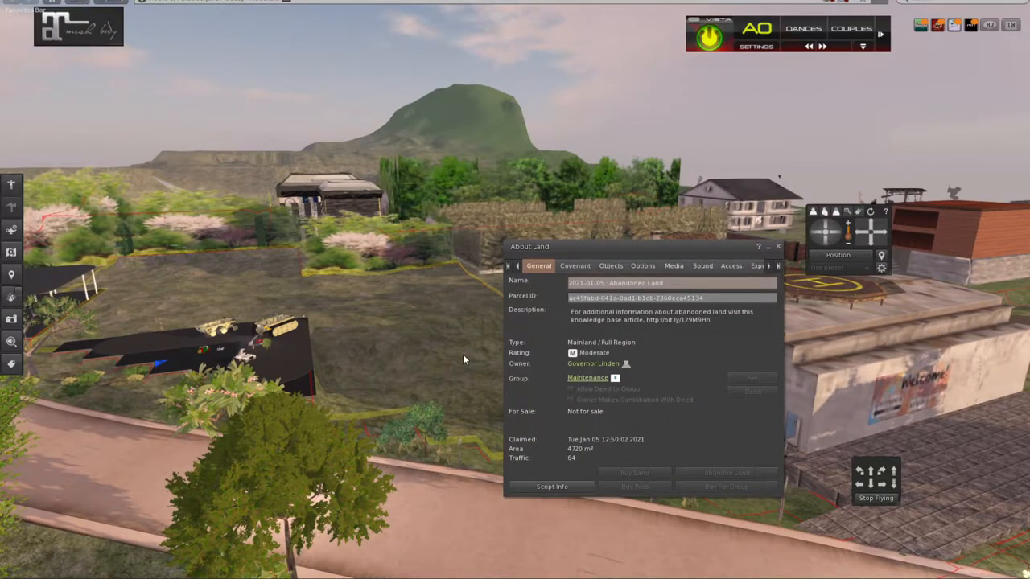
mouse_move(388, 321)
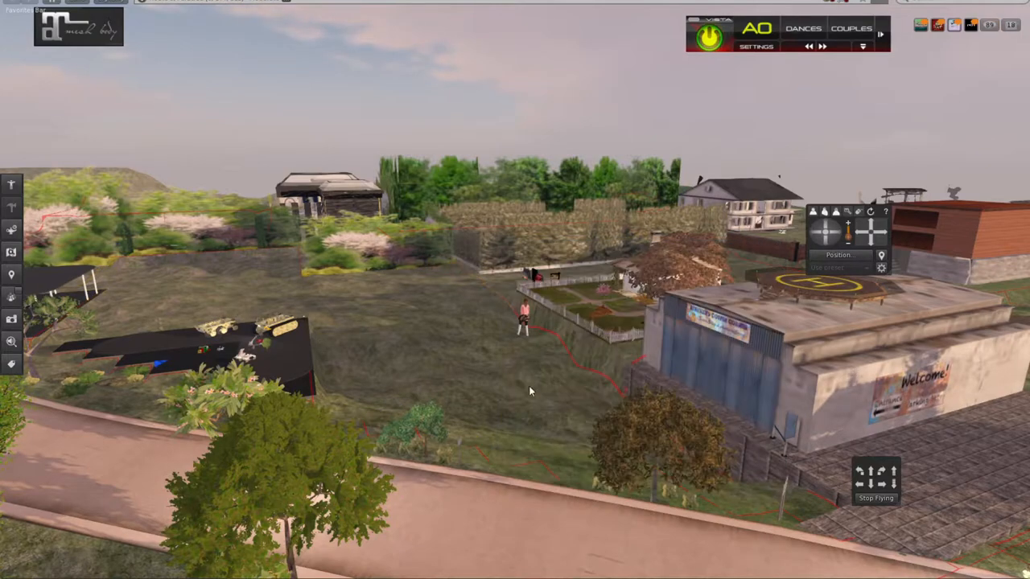
mouse_move(368, 413)
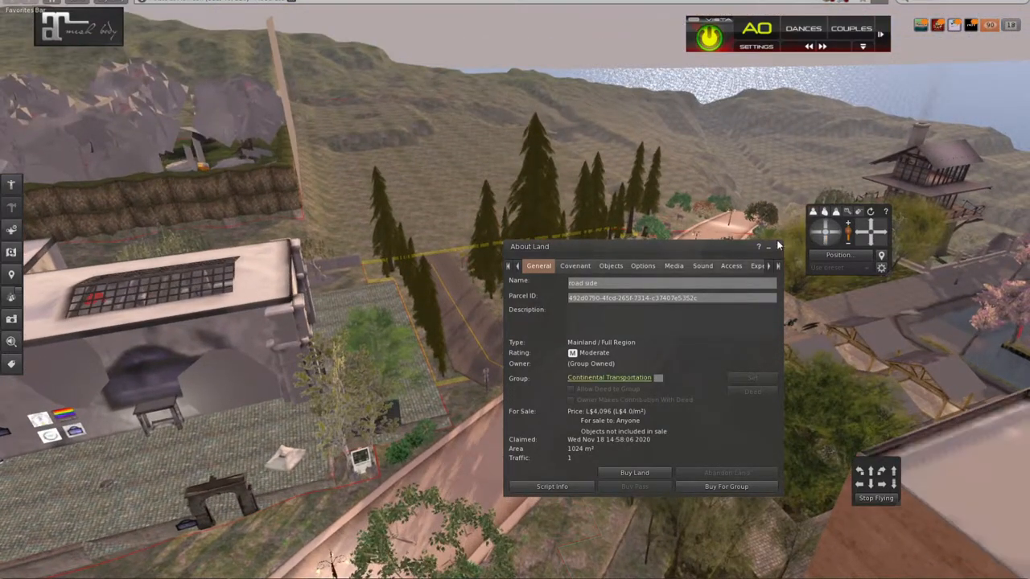
- Close the for-sale parcel's About Land details before flying to the barren hills
click(770, 248)
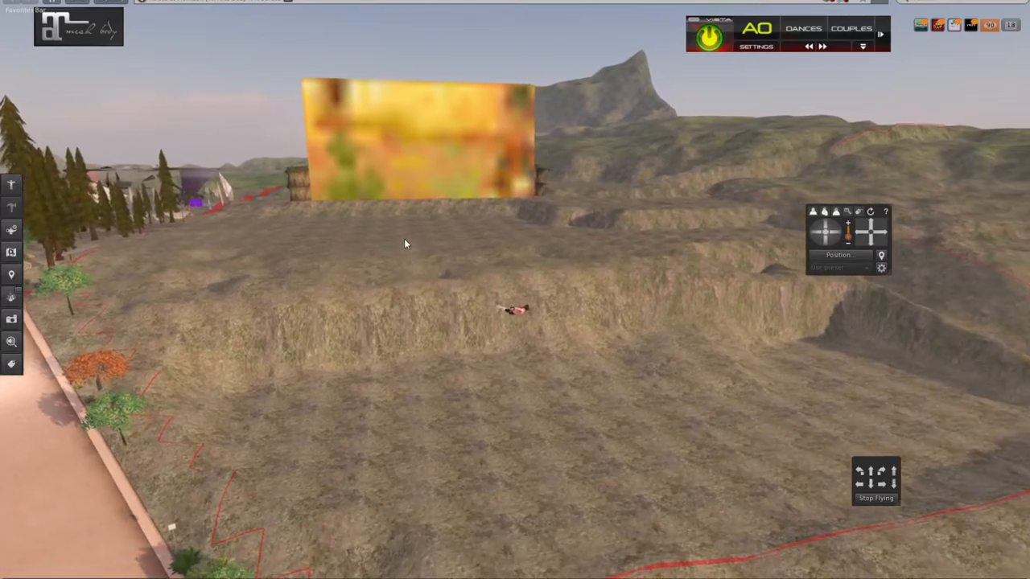
- Bring up About Land for the barren terraced parcel from the ground's pie menu
right_click(330, 215)
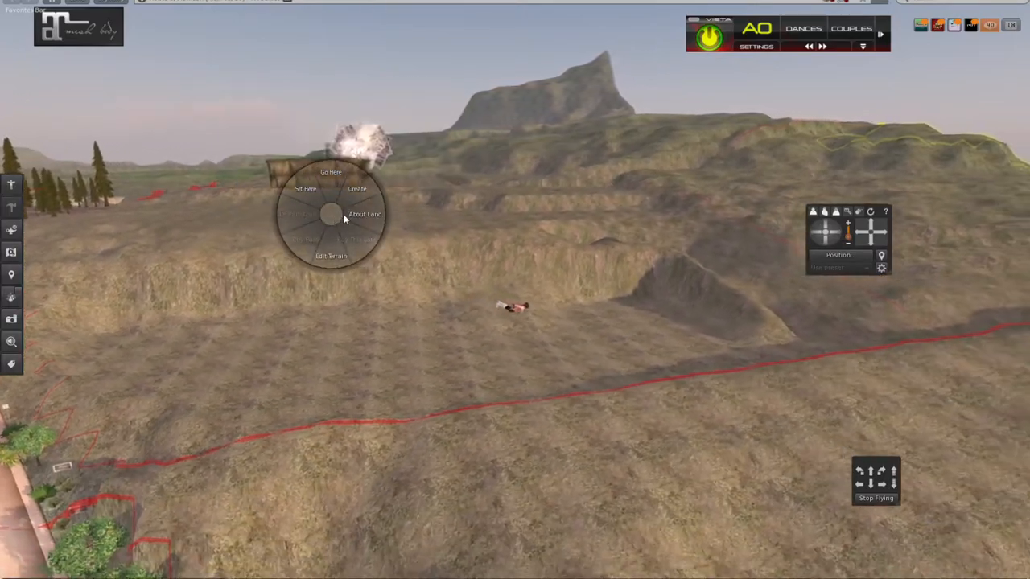
click(365, 214)
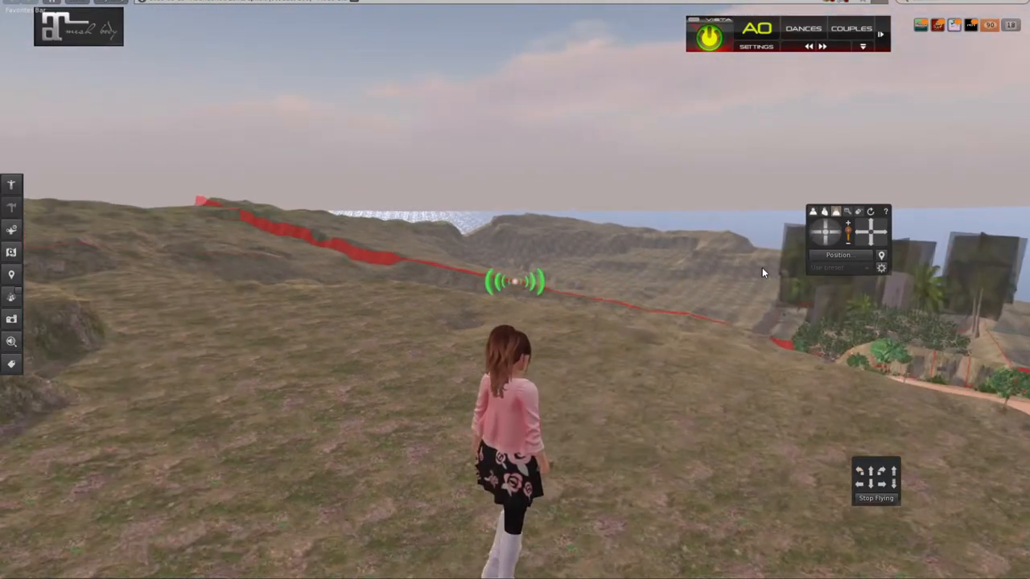
- Check the hilltop parcel's About Land details — abandoned, not for sale — then close them
right_click(325, 383)
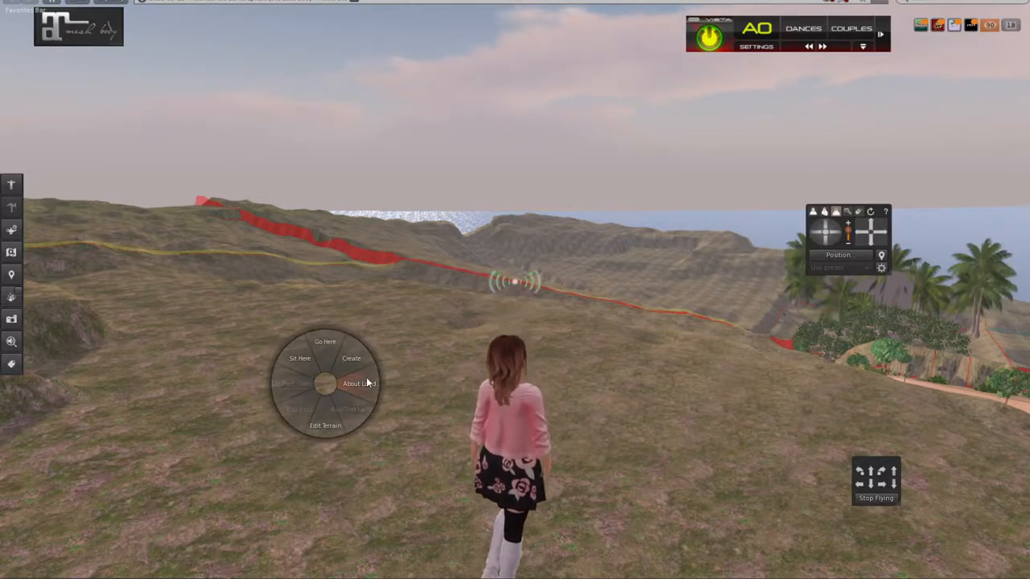
click(358, 383)
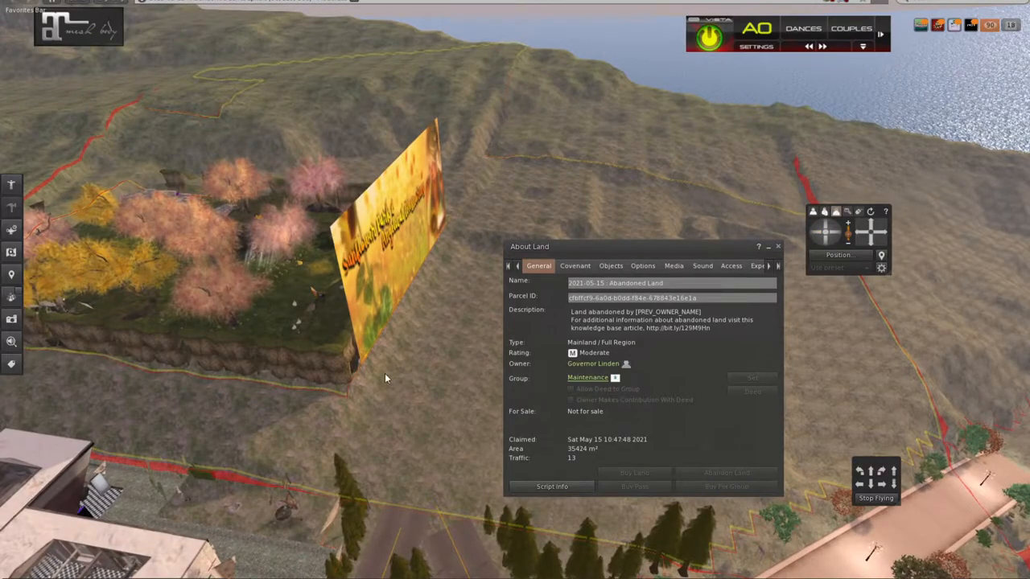
mouse_move(770, 228)
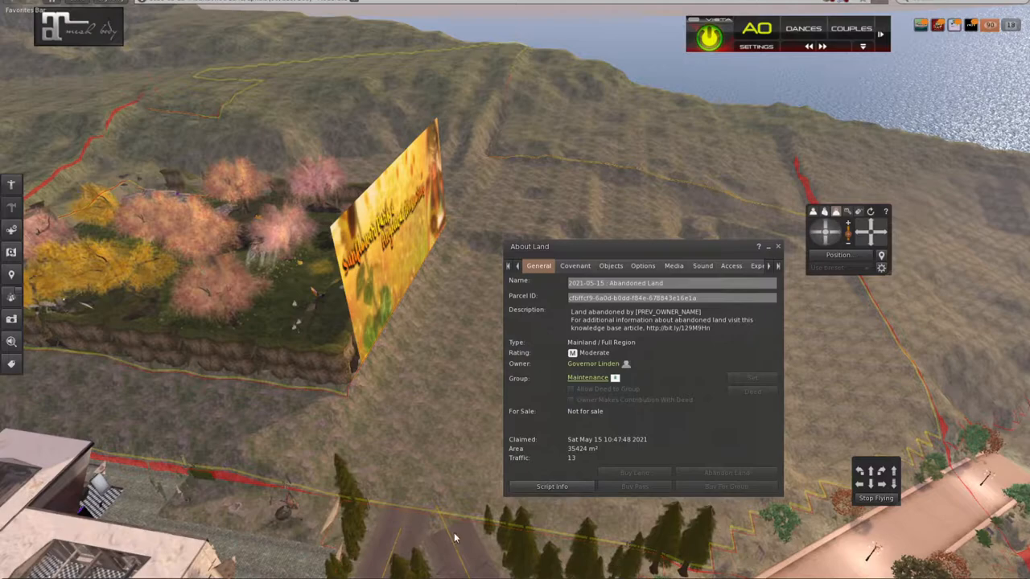
mouse_move(808, 209)
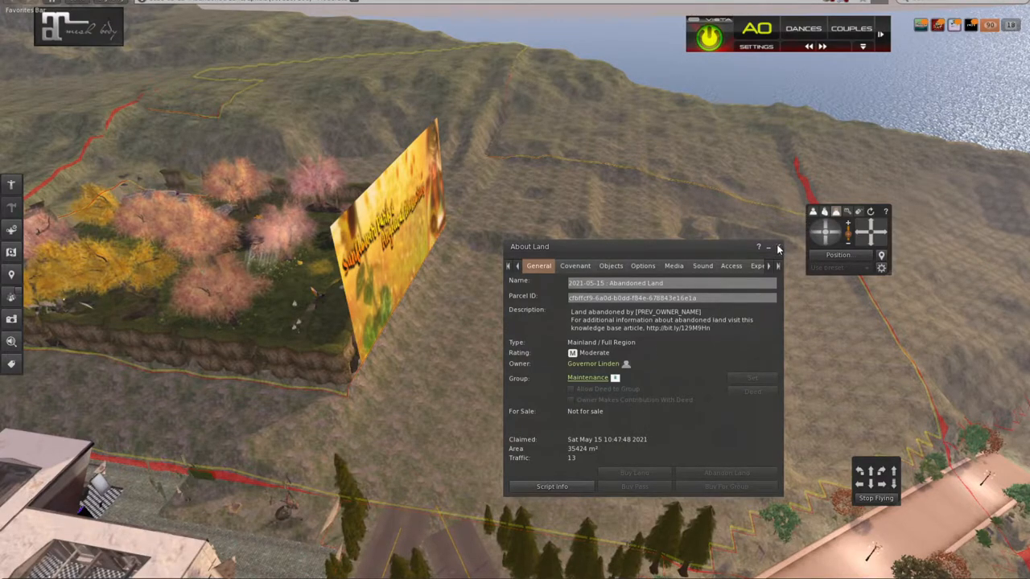
click(779, 248)
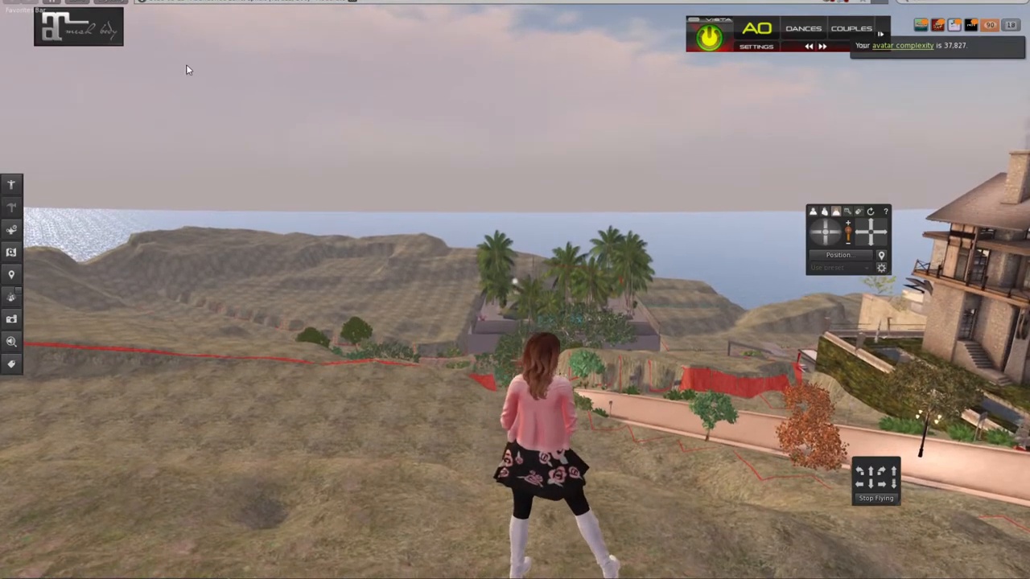
- Show the map of the surrounding area from the World menu to head into the neighbouring region
click(89, 4)
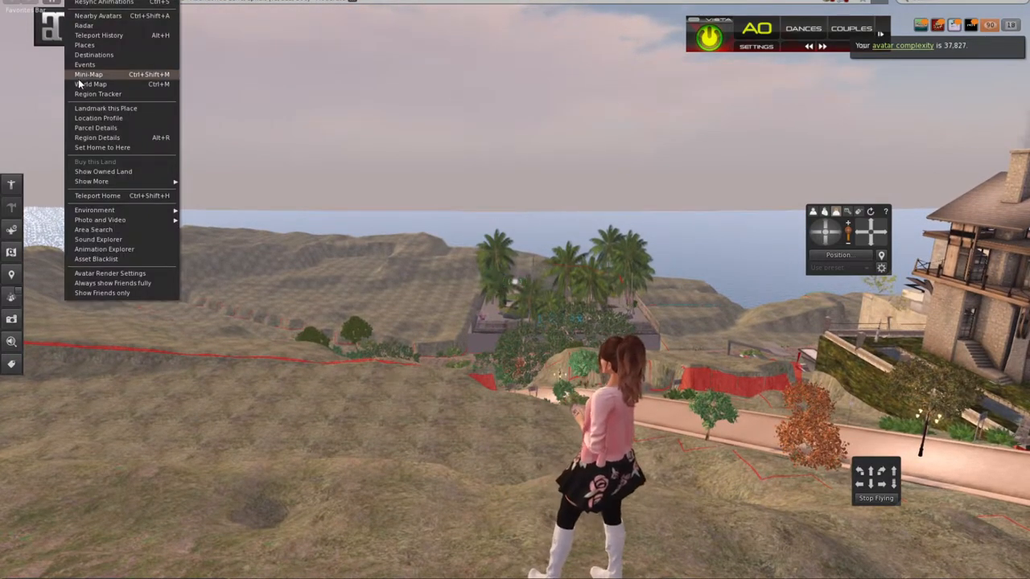
click(106, 107)
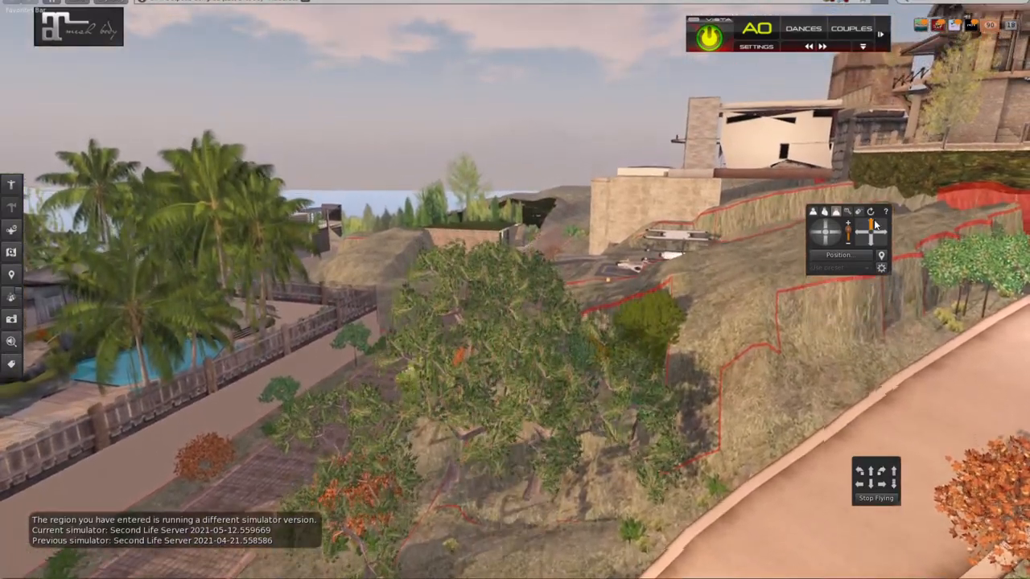
- View the palm-tree hillside parcel's details, move the floater aside, and bring up the ridge land's menu
right_click(732, 286)
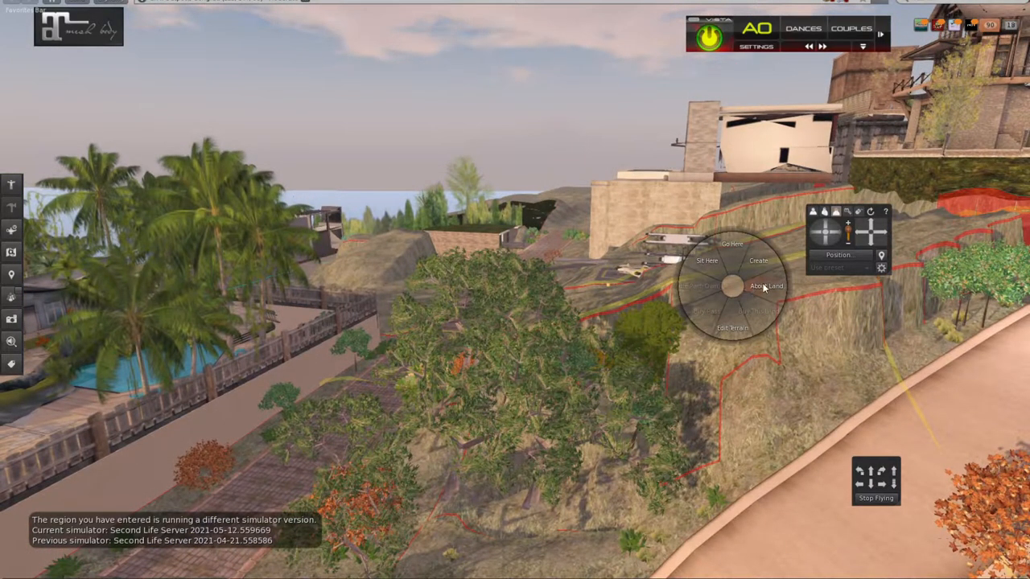
click(766, 287)
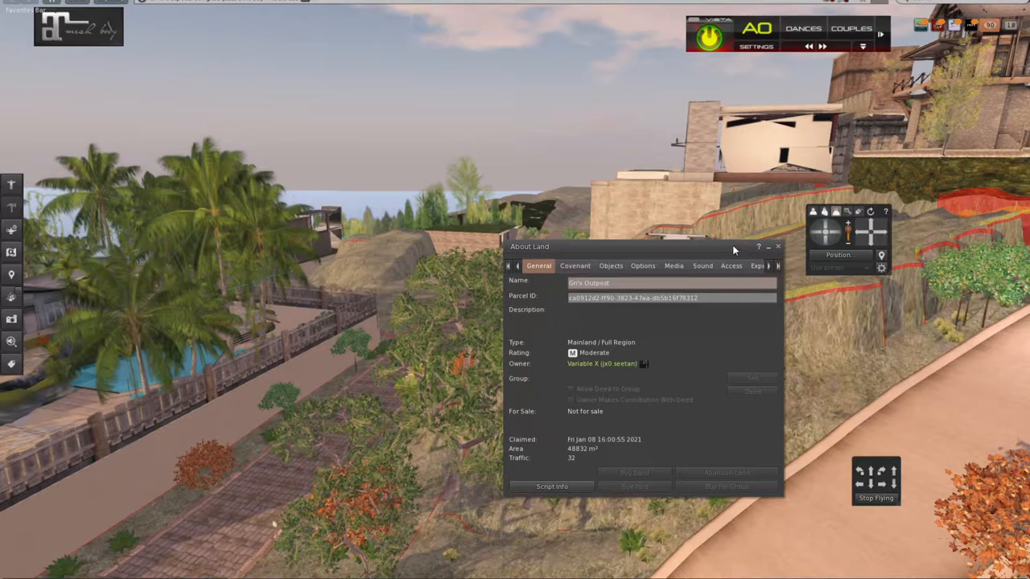
drag(530, 246, 558, 297)
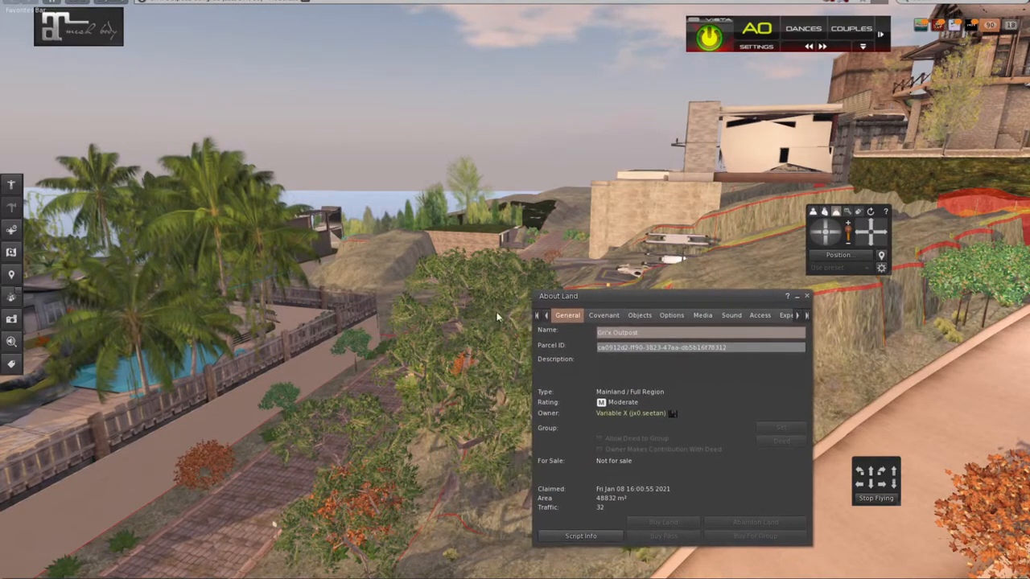
right_click(369, 270)
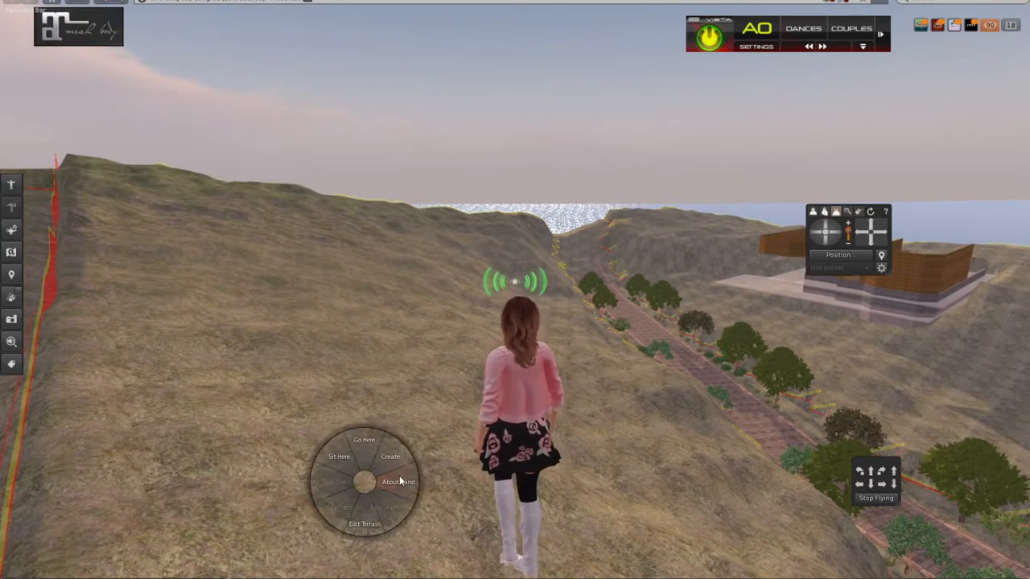
- View the ridge parcel's details as resident-owned, not for sale, then close the window
click(399, 481)
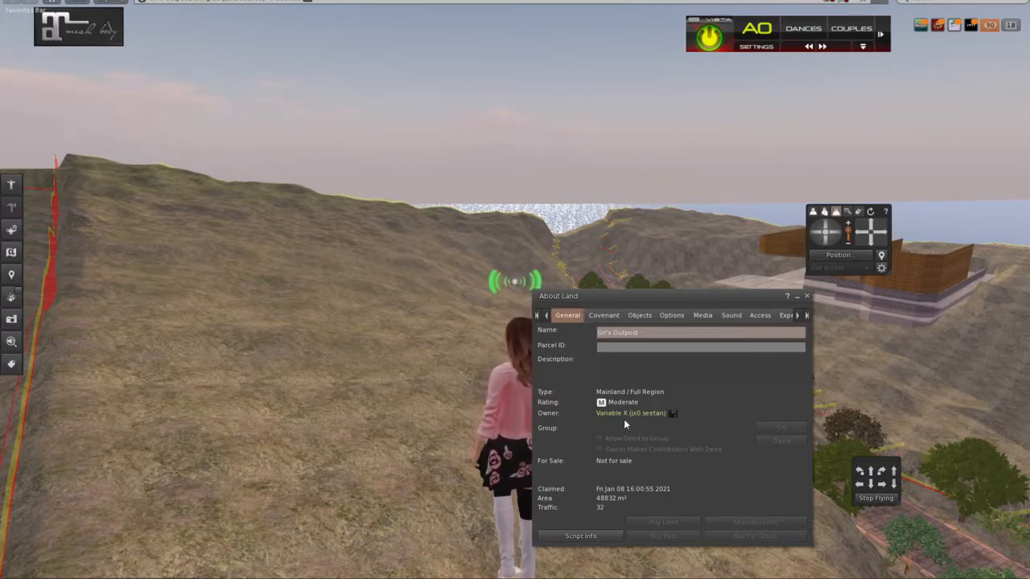
mouse_move(723, 391)
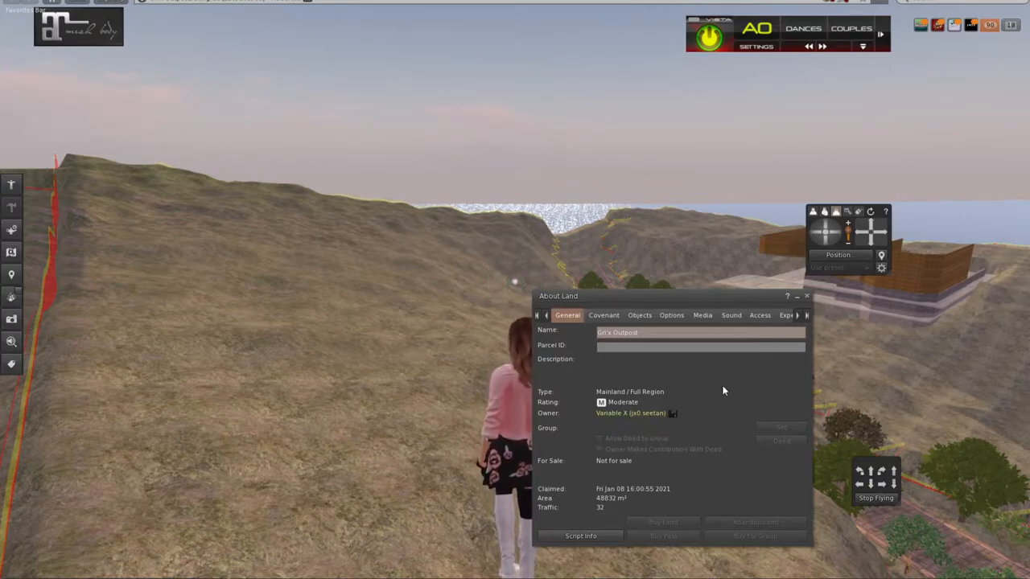
mouse_move(807, 296)
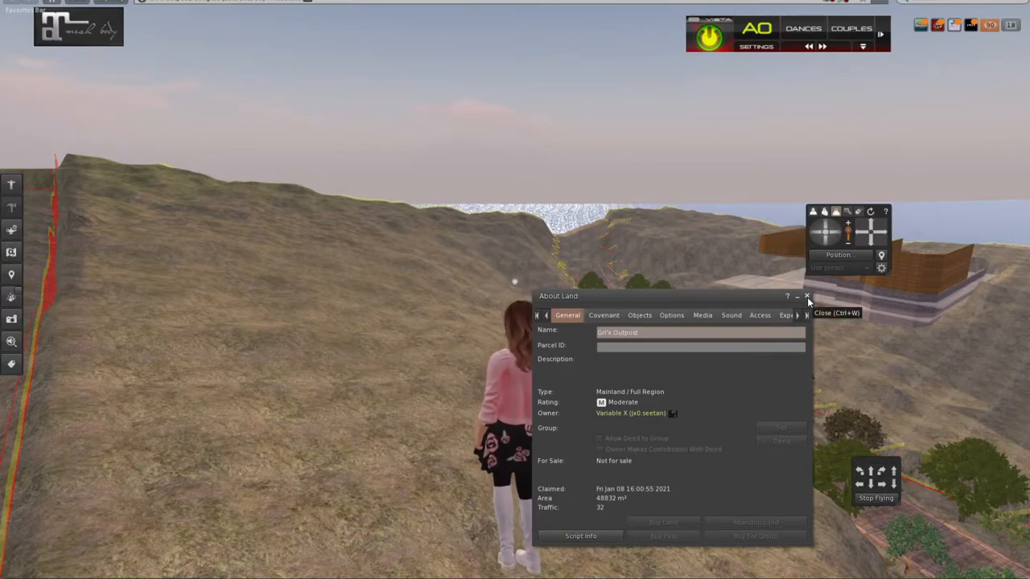
click(808, 296)
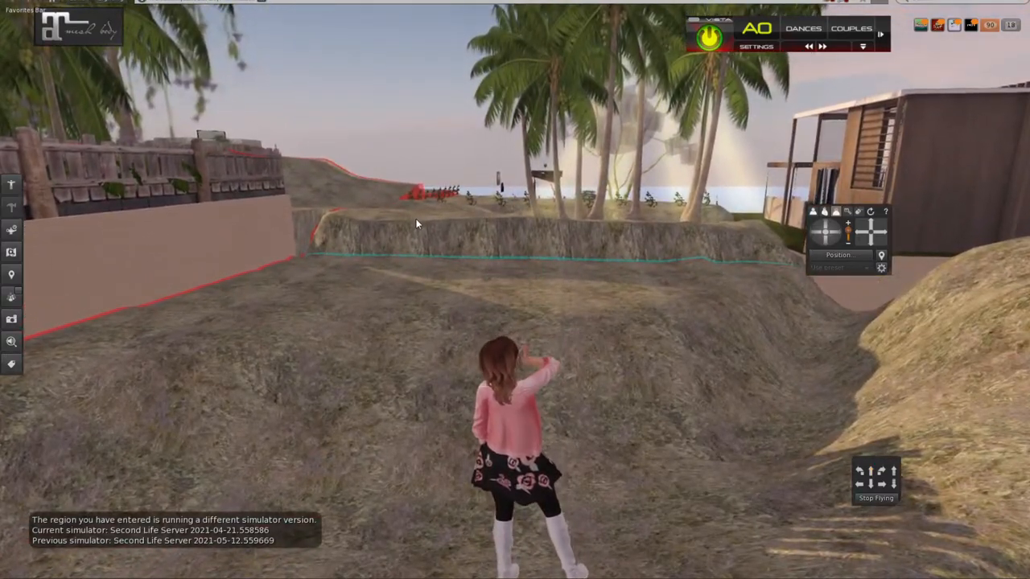
- Check the palm-tree parcel's details as group-owned, not for sale, then close them
right_click(417, 224)
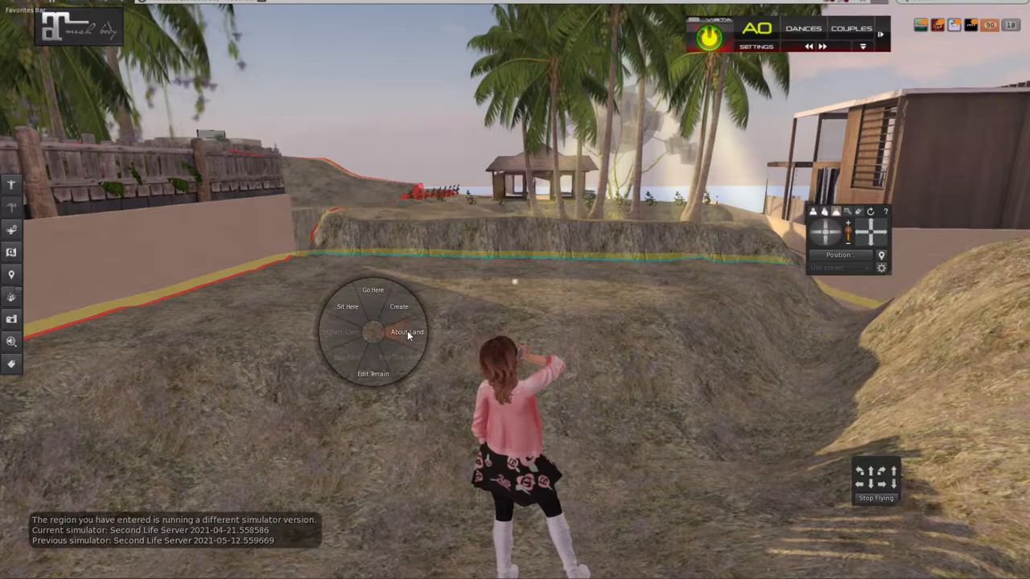
click(405, 331)
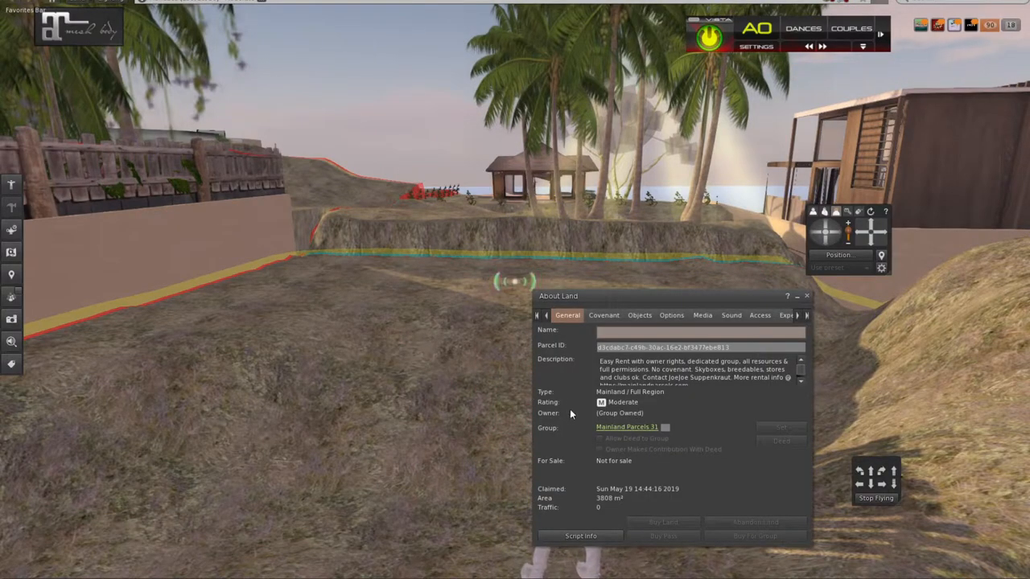
click(807, 296)
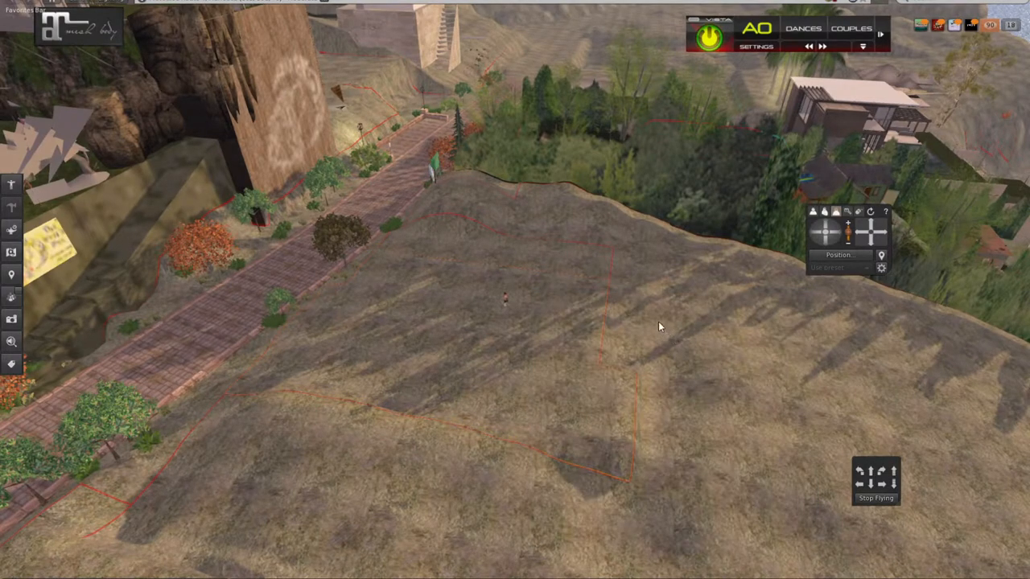
- Check the small resident-owned plot's details, then bring up land options for the larger 7696 m² parcel
right_click(460, 247)
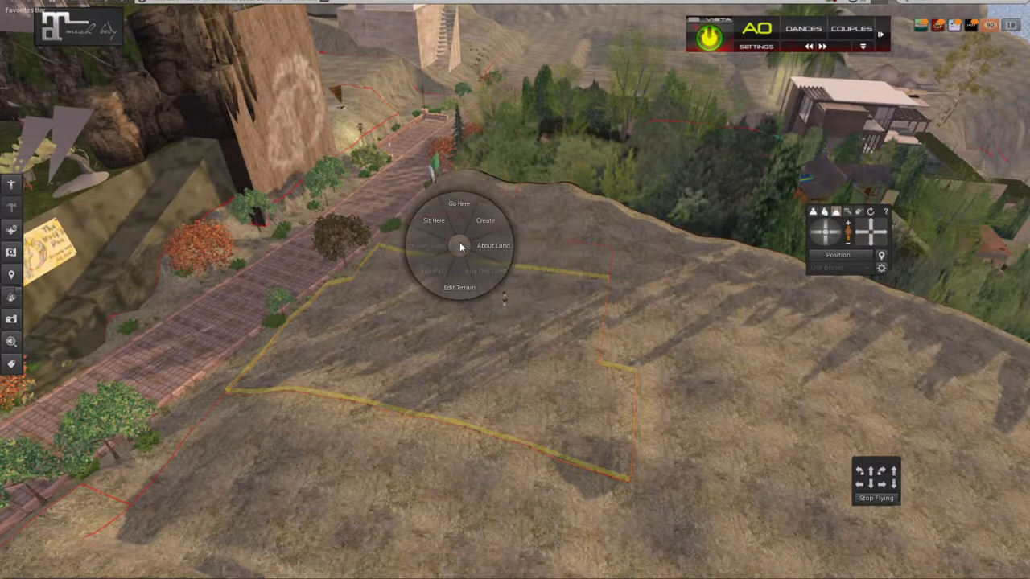
click(493, 244)
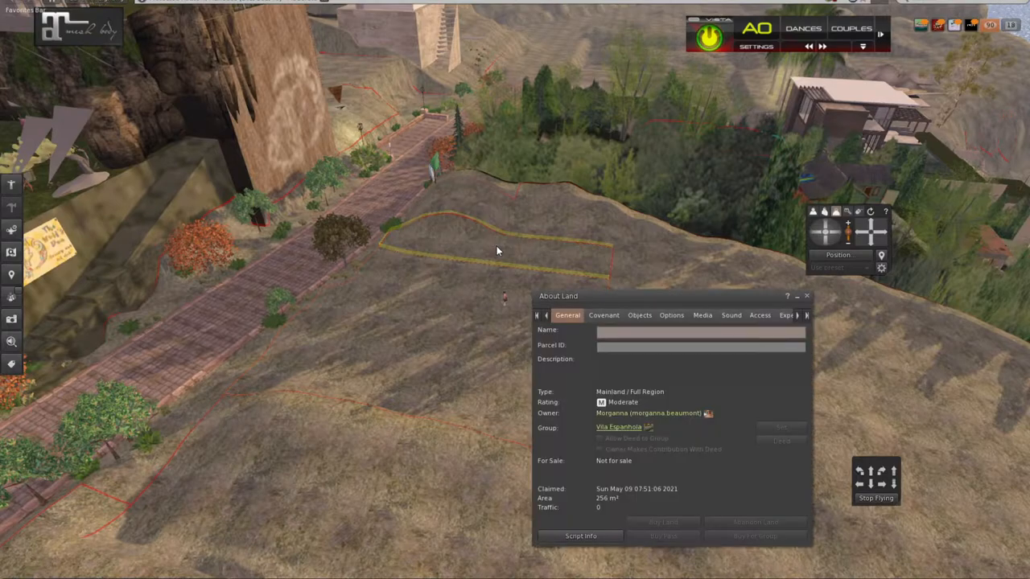
click(700, 347)
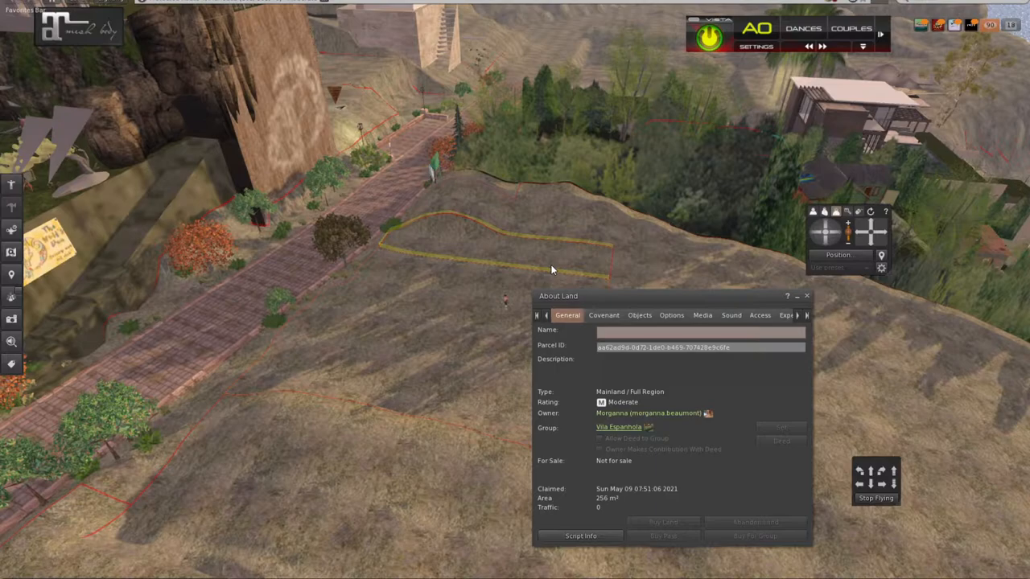
right_click(527, 207)
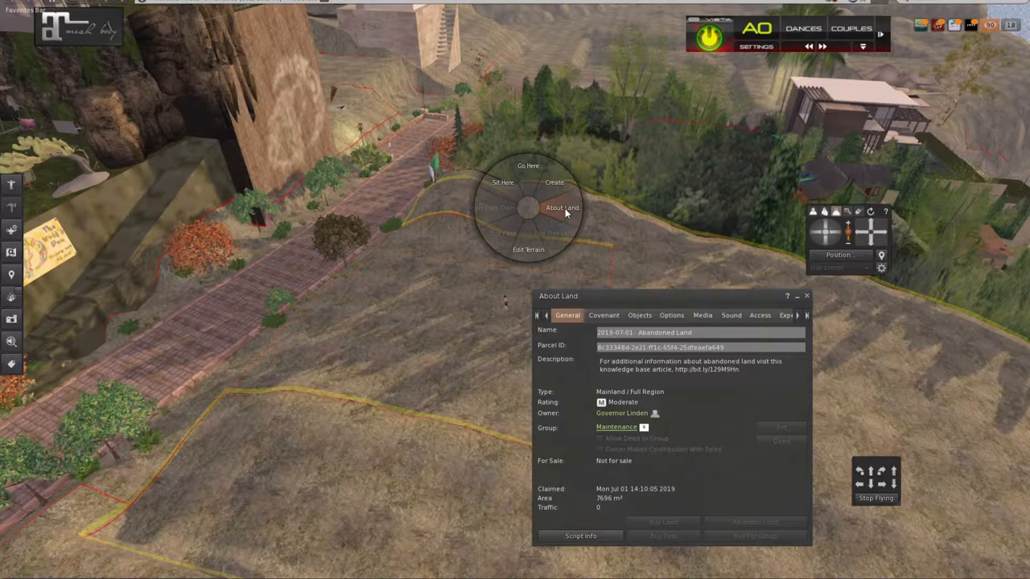
mouse_move(560, 399)
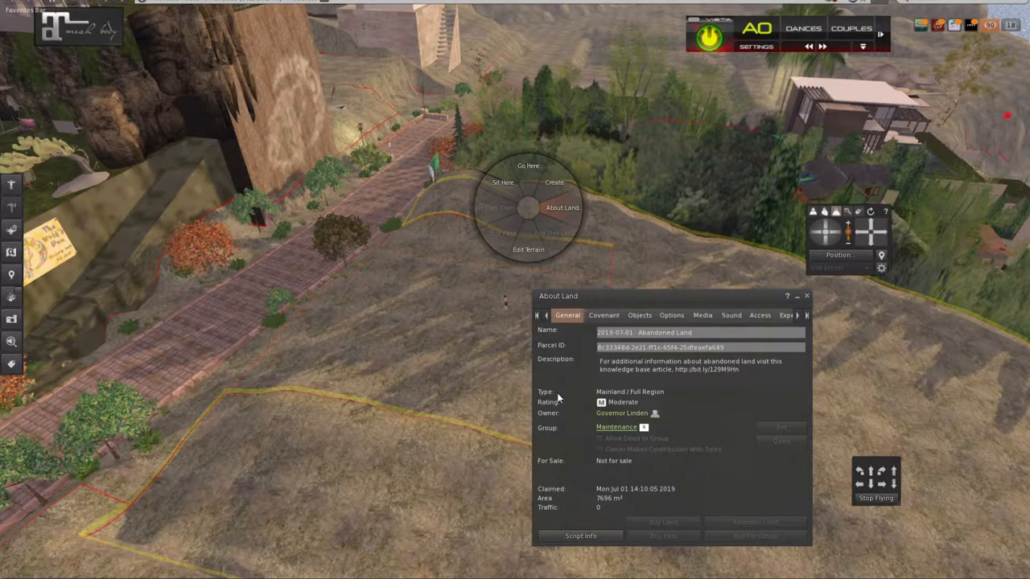
mouse_move(779, 235)
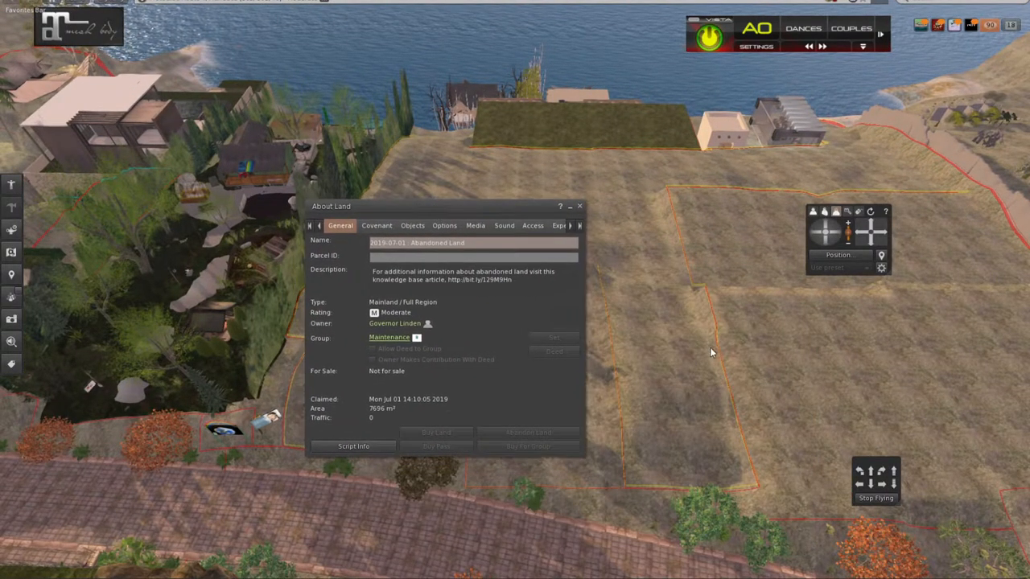
- Recheck the abandoned parcel's About Land details and close them
right_click(805, 325)
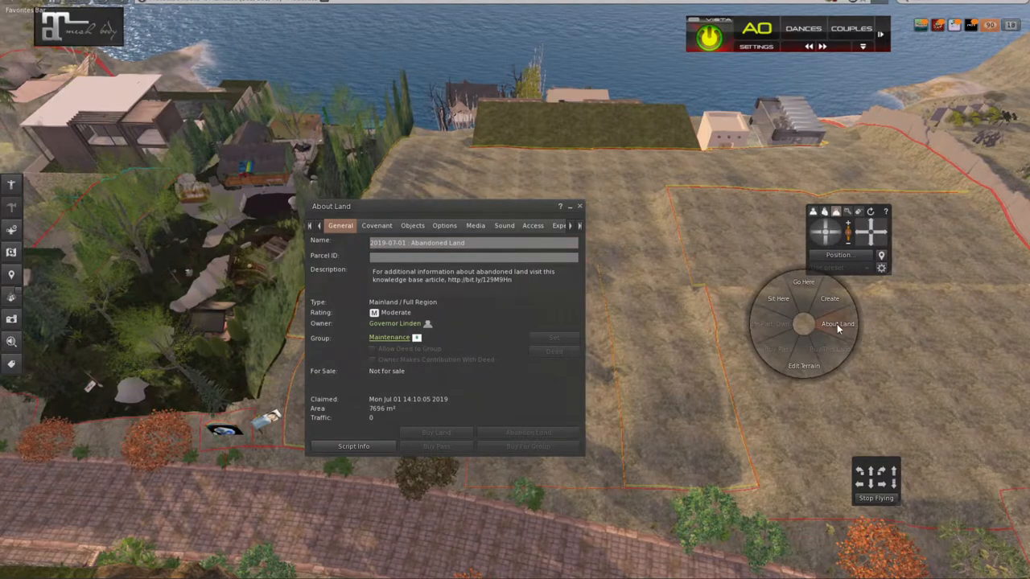
click(837, 323)
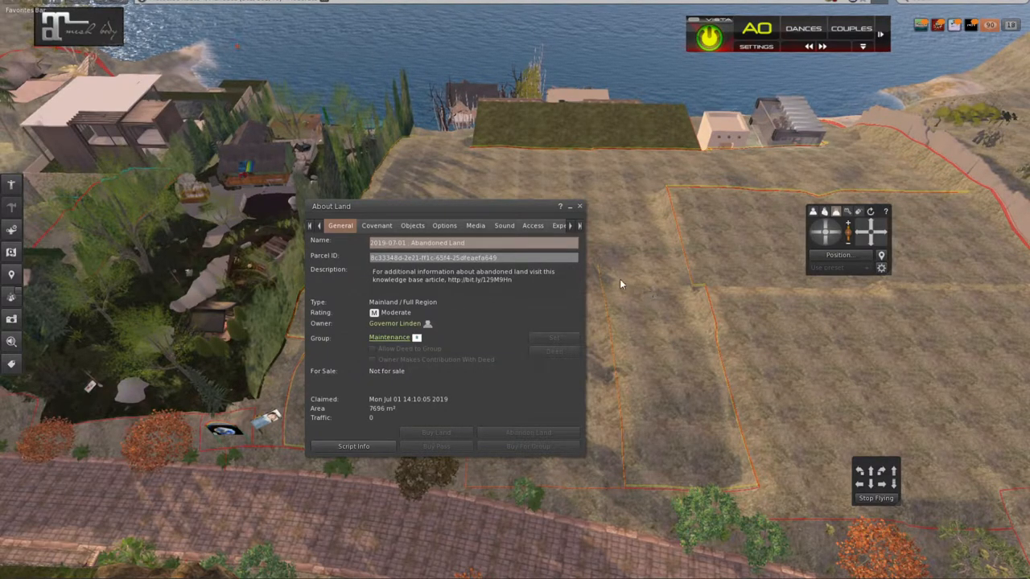
click(580, 206)
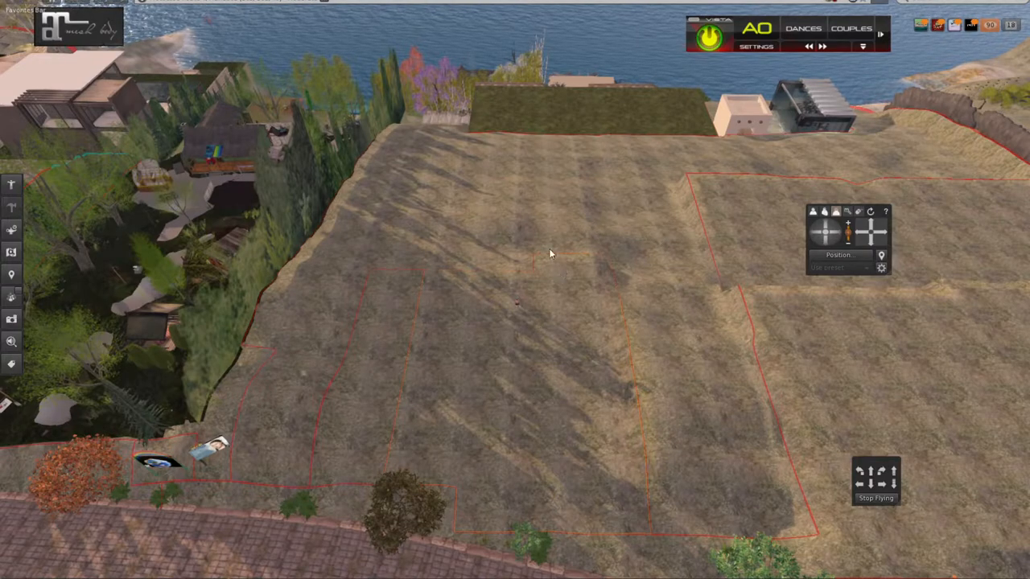
mouse_move(383, 402)
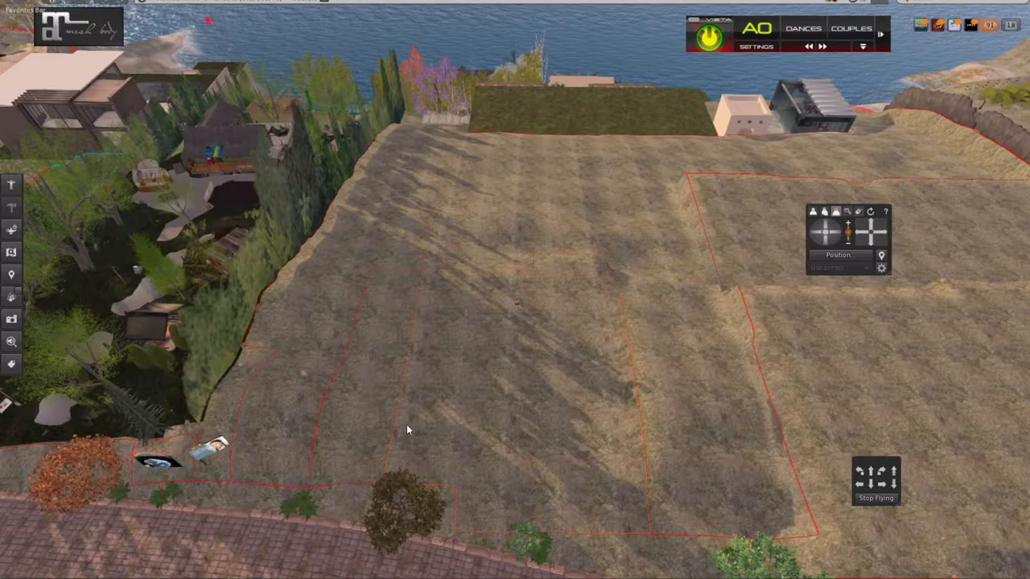
mouse_move(369, 313)
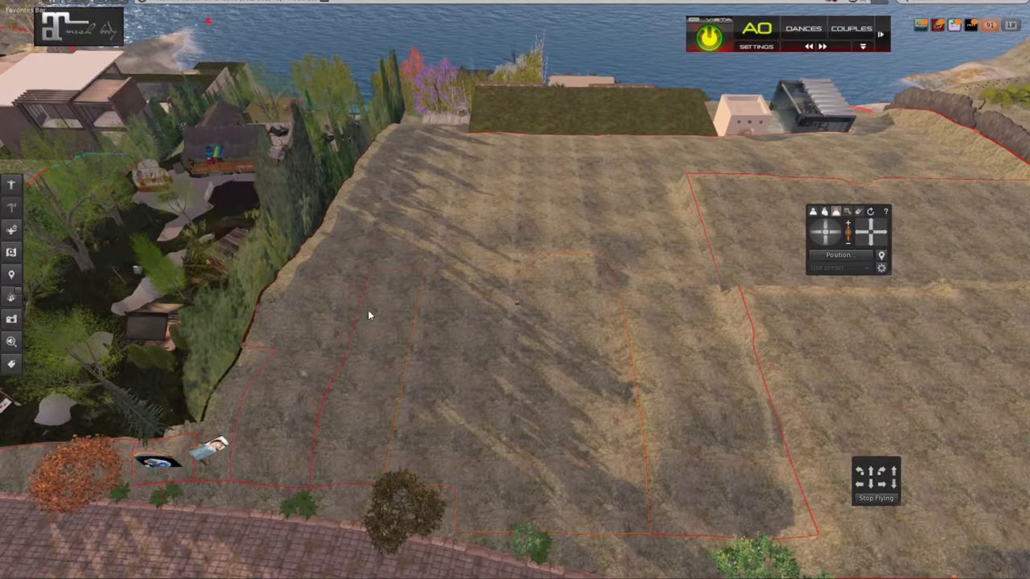
mouse_move(308, 383)
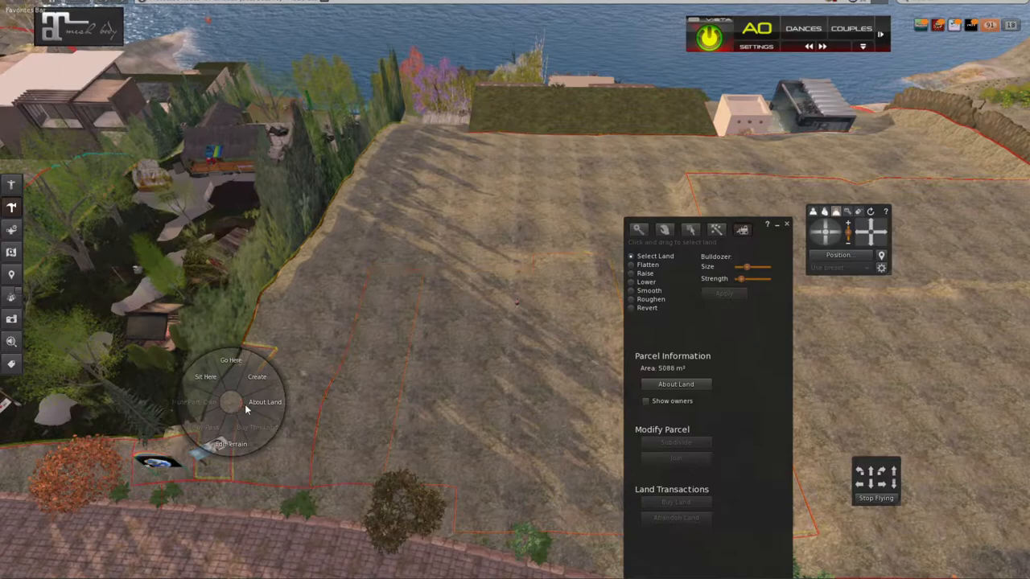
- View the 5088 m² farm and retreat parcel as resident-owned, not for sale, then close its details
click(263, 402)
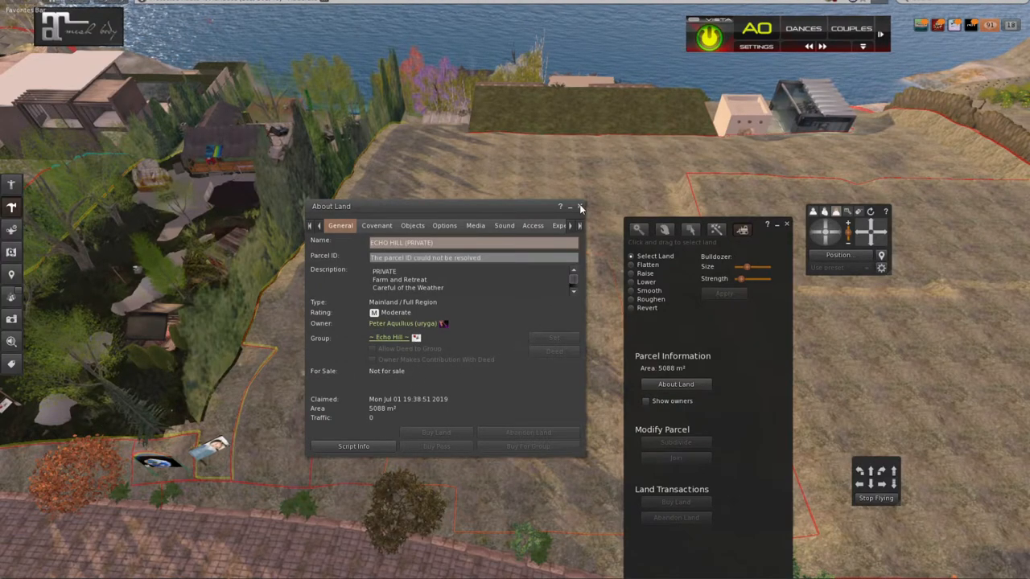
click(580, 206)
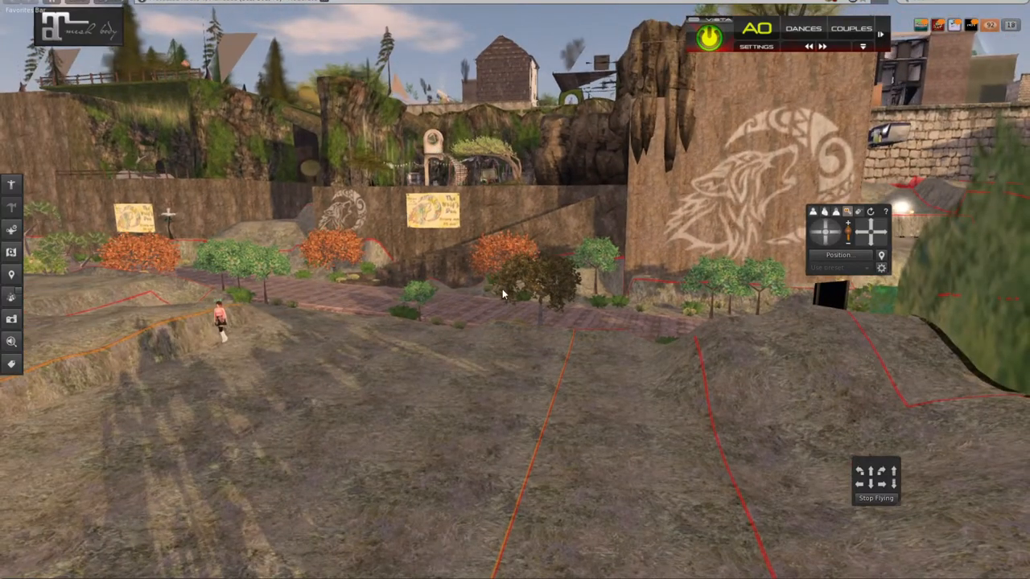
mouse_move(531, 364)
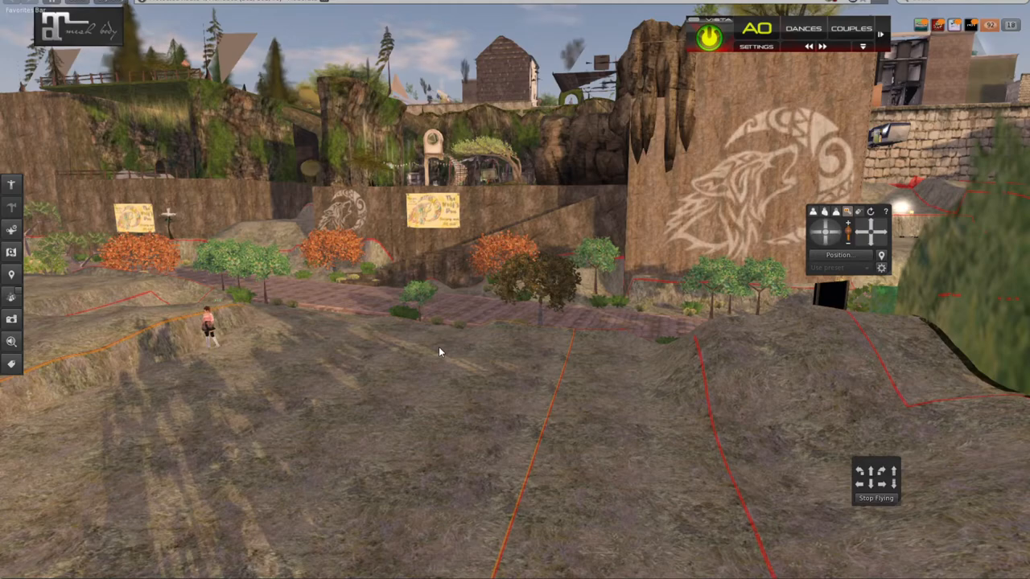
mouse_move(363, 307)
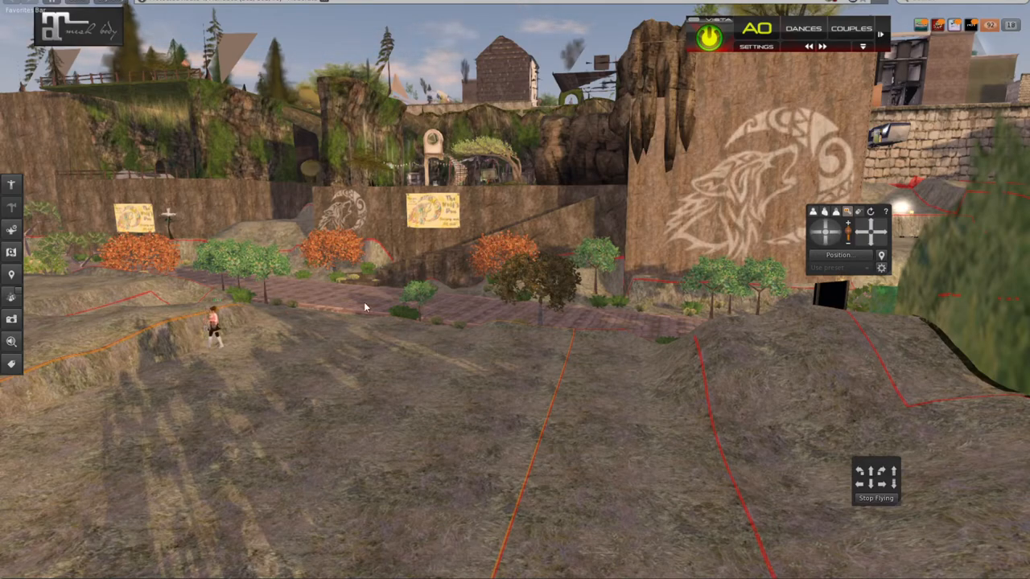